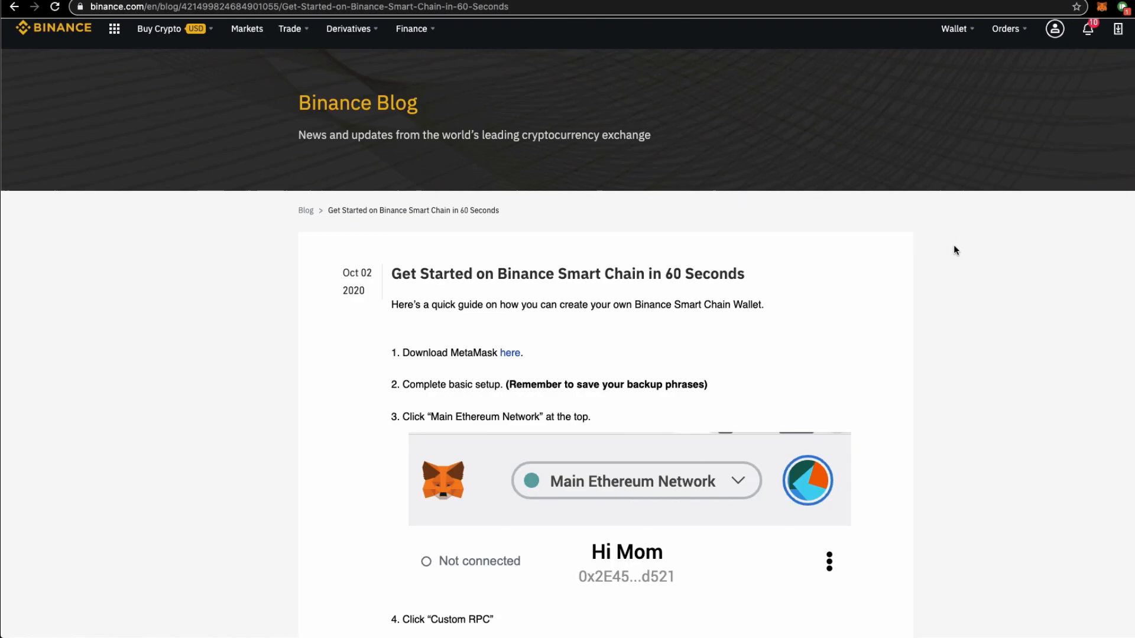
- Return to the search results and reopen the Get Started on Binance Smart Chain guide
left_click(13, 7)
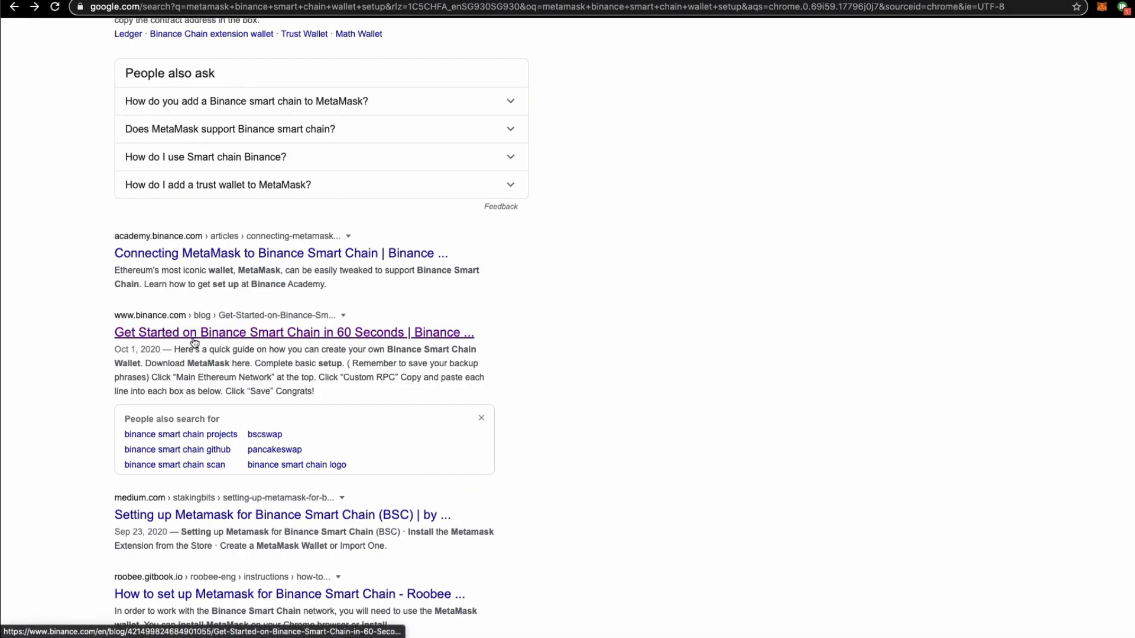
mouse_move(279, 338)
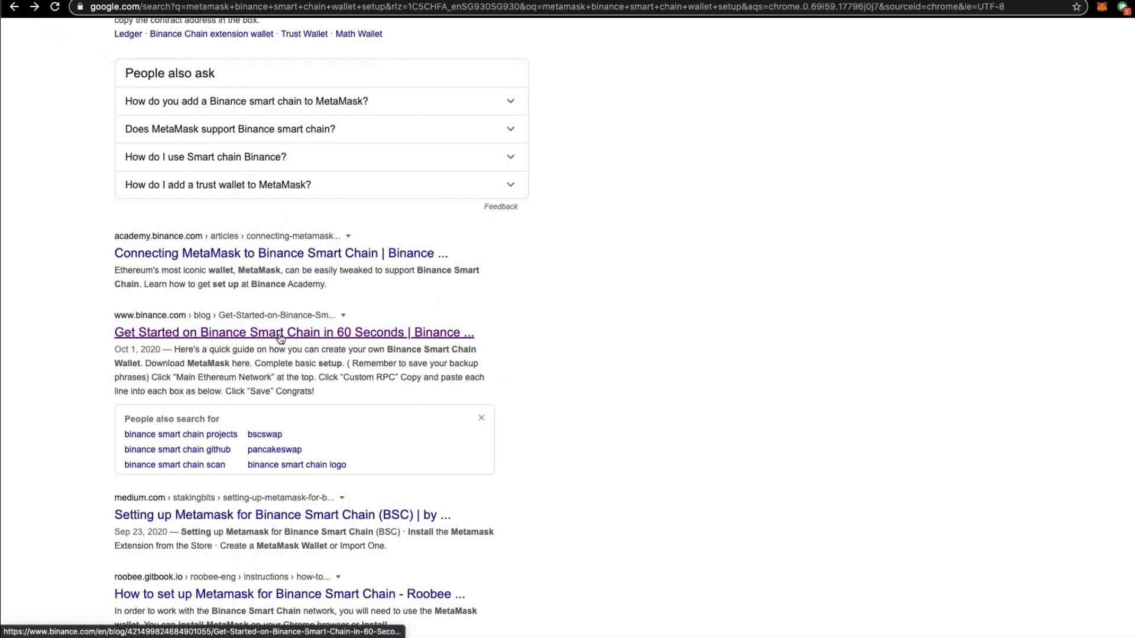
left_click(294, 332)
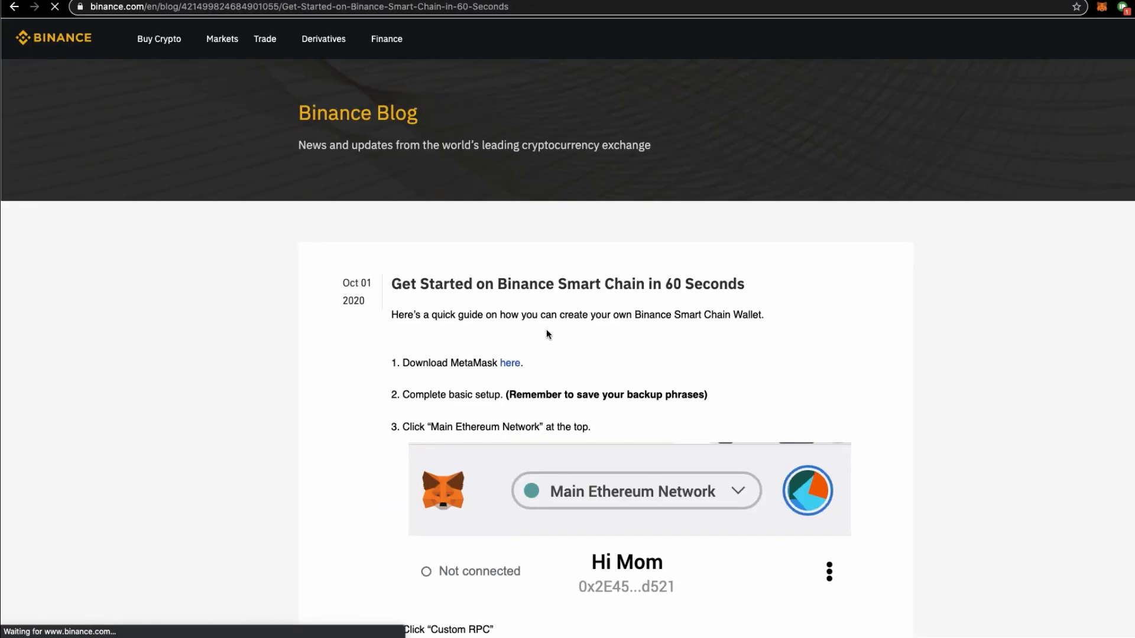
scroll("down", 3)
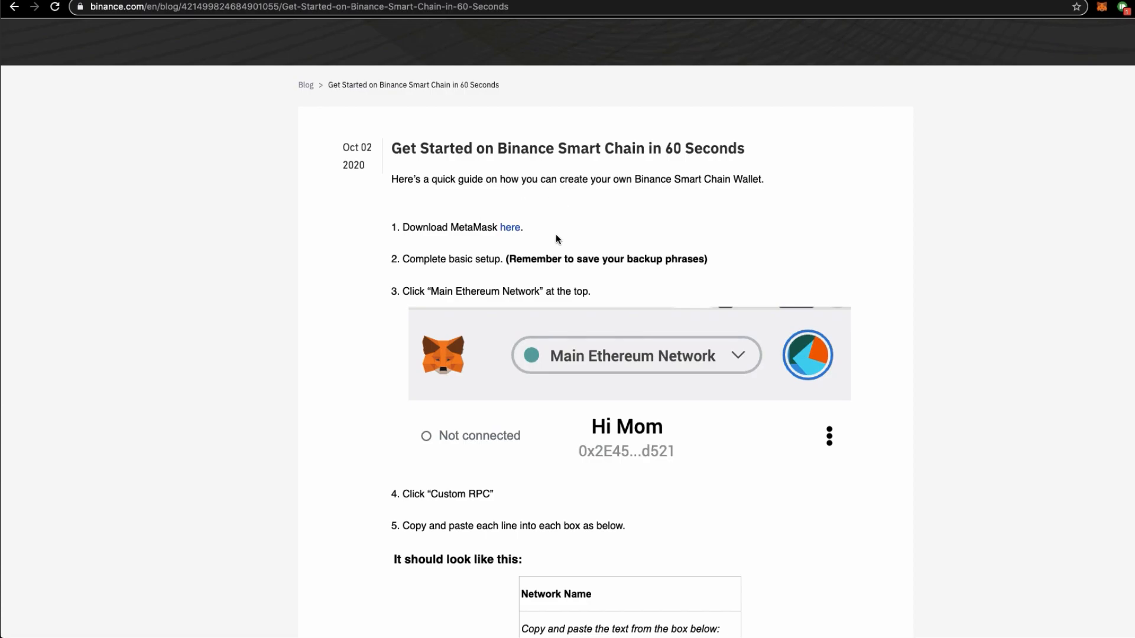
scroll("down", 3)
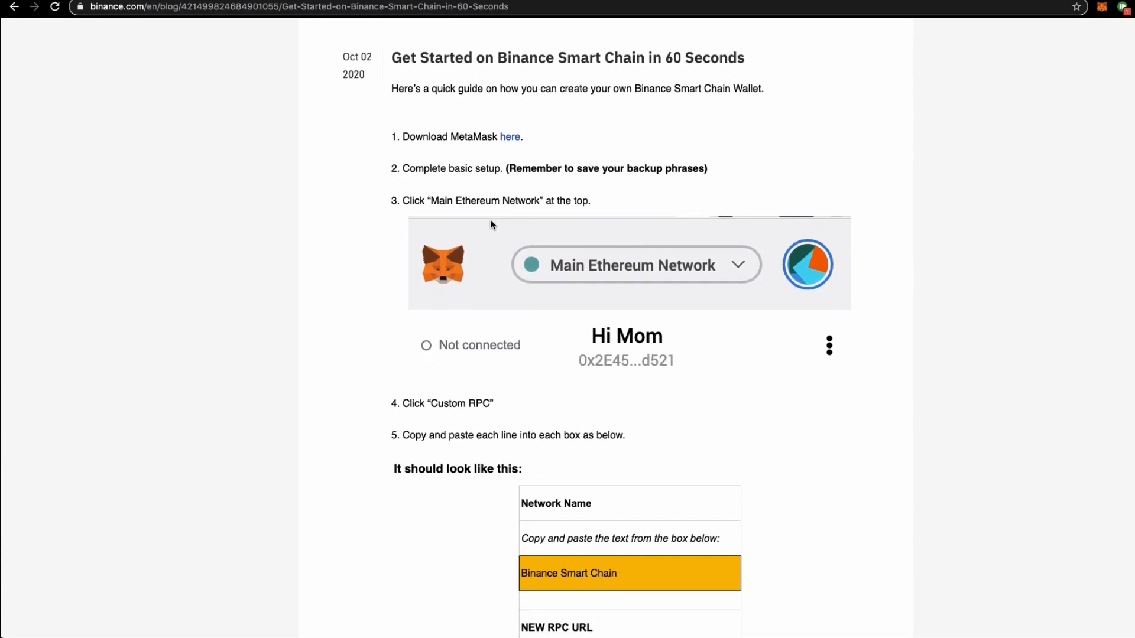
scroll("down", 3)
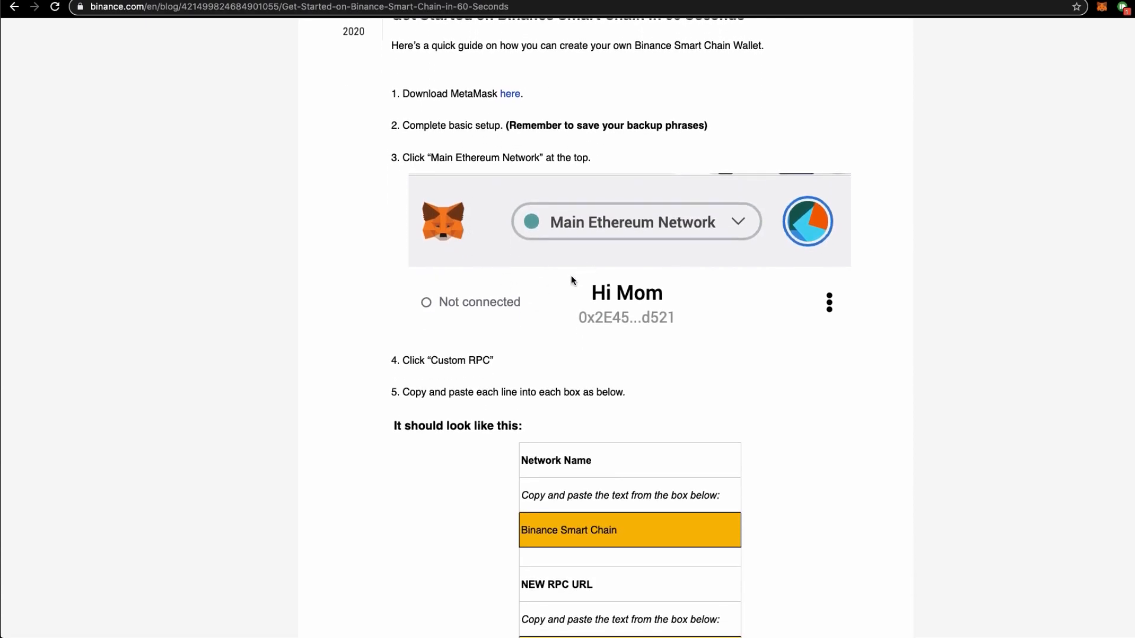
mouse_move(659, 377)
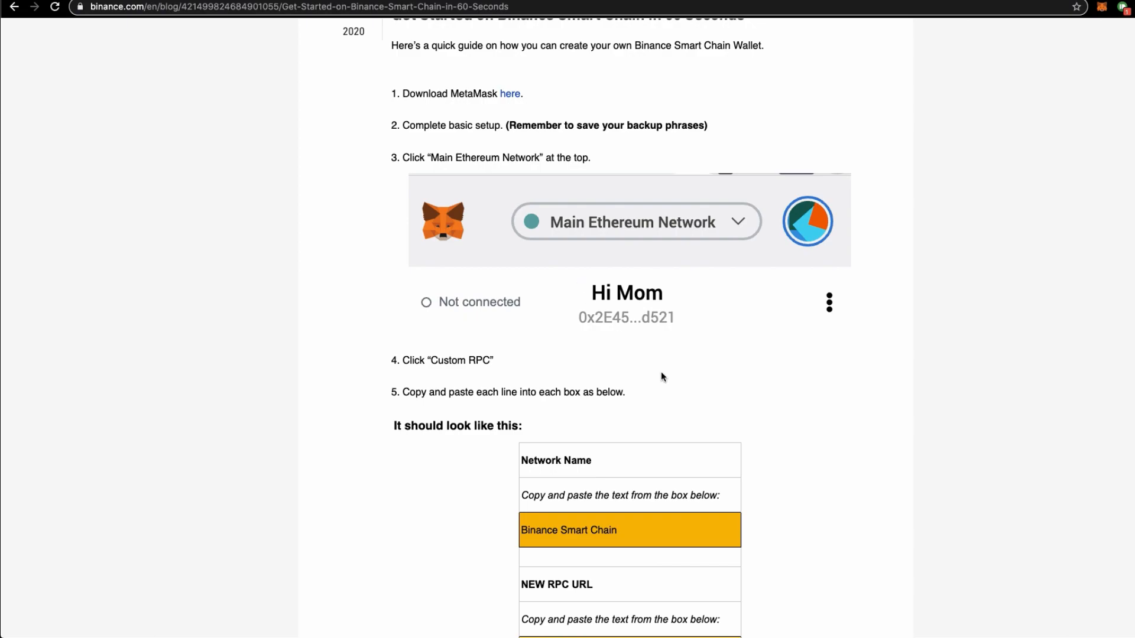
- Read down to the Custom RPC step and the guide's full table of network settings
scroll("down", 3)
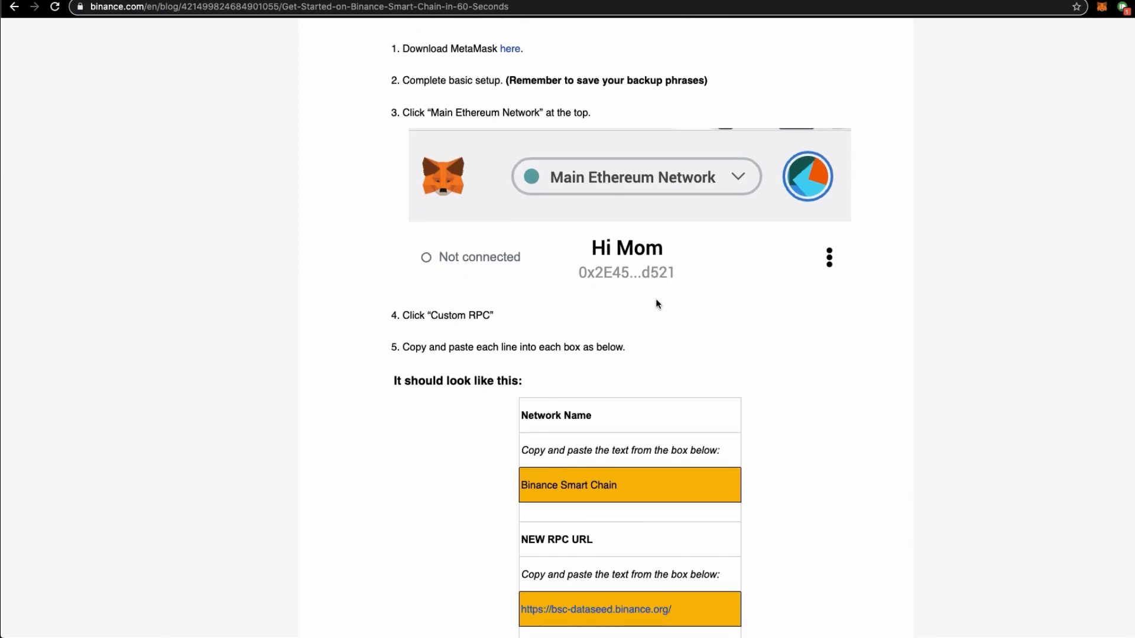
scroll("down", 3)
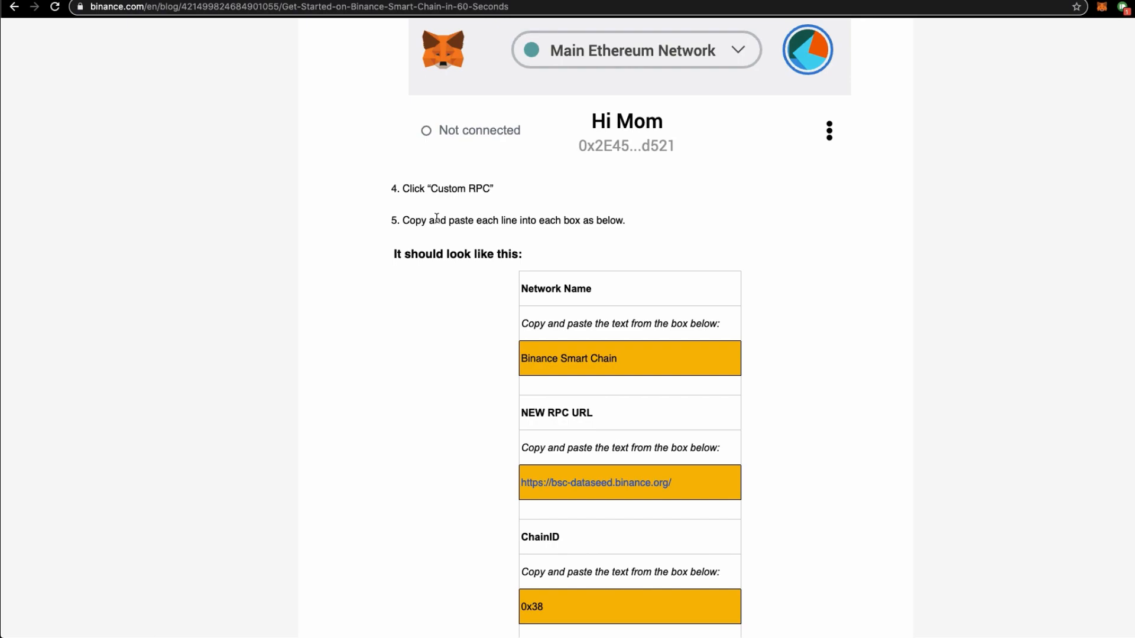
left_click_drag(421, 189, 494, 189)
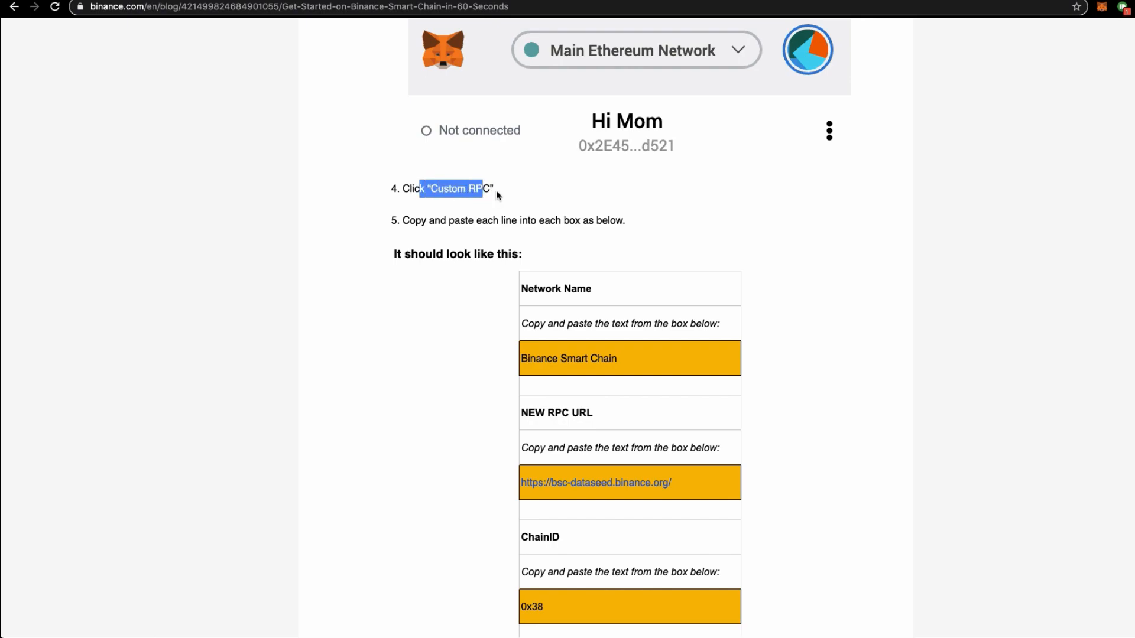
scroll("down", 3)
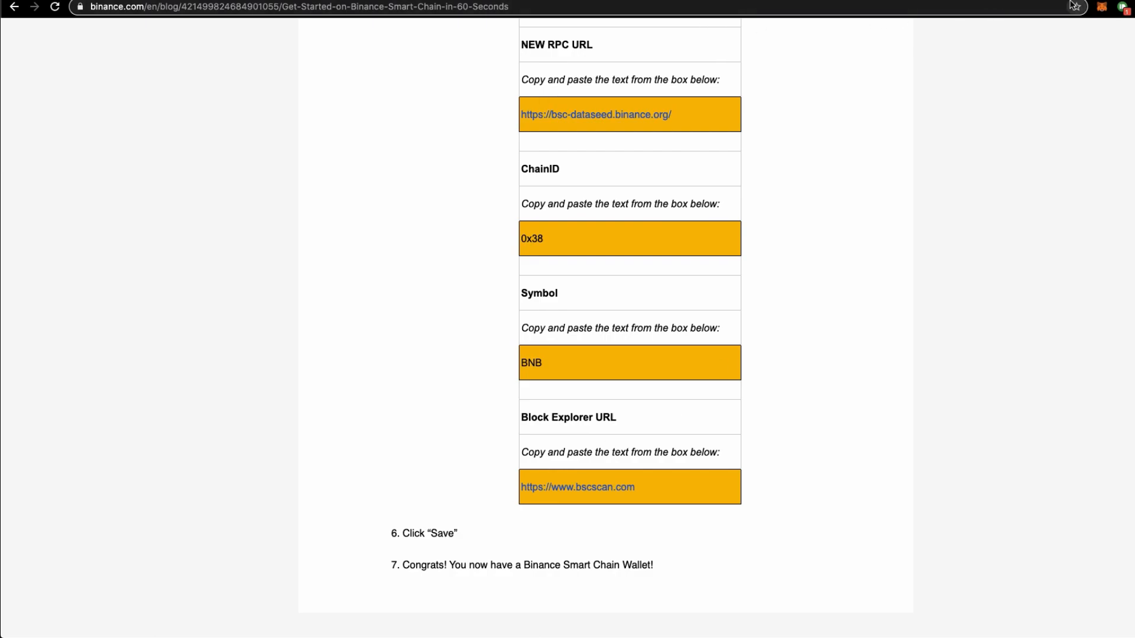
- Switch the MetaMask wallet to Ethereum Mainnet, showing the 8.7173 ETH balance
left_click(1100, 7)
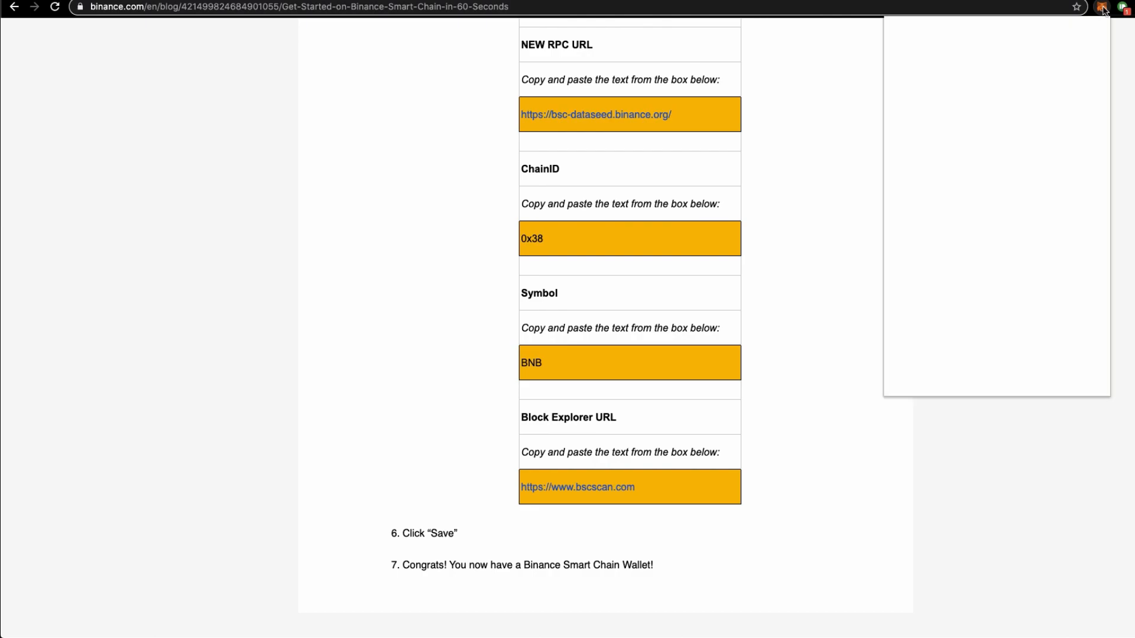
left_click(1000, 38)
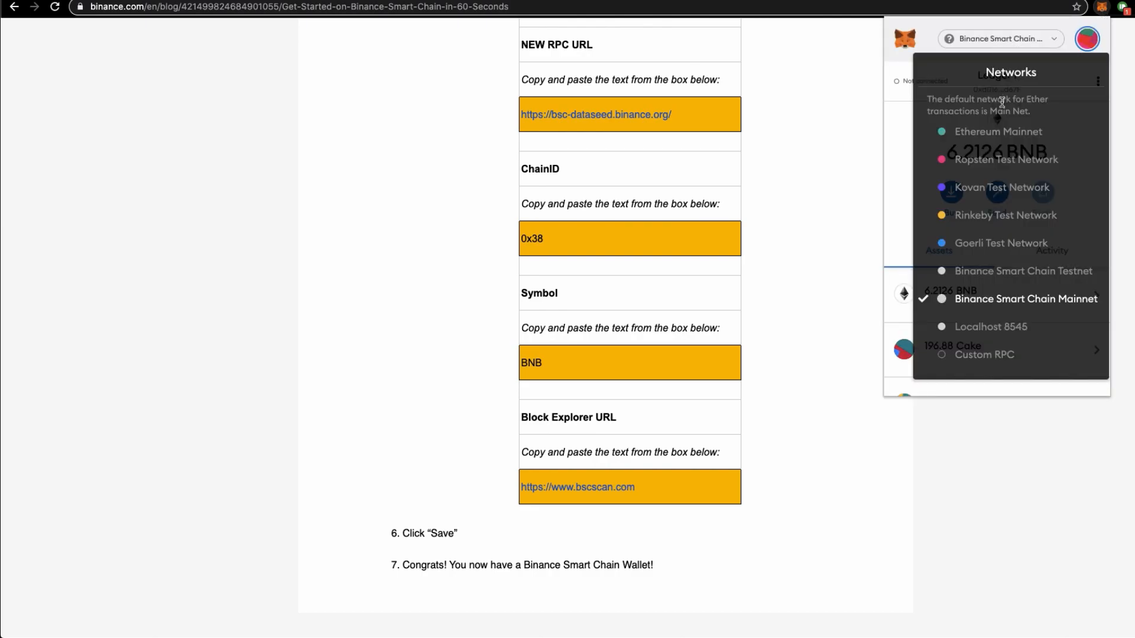
mouse_move(995, 304)
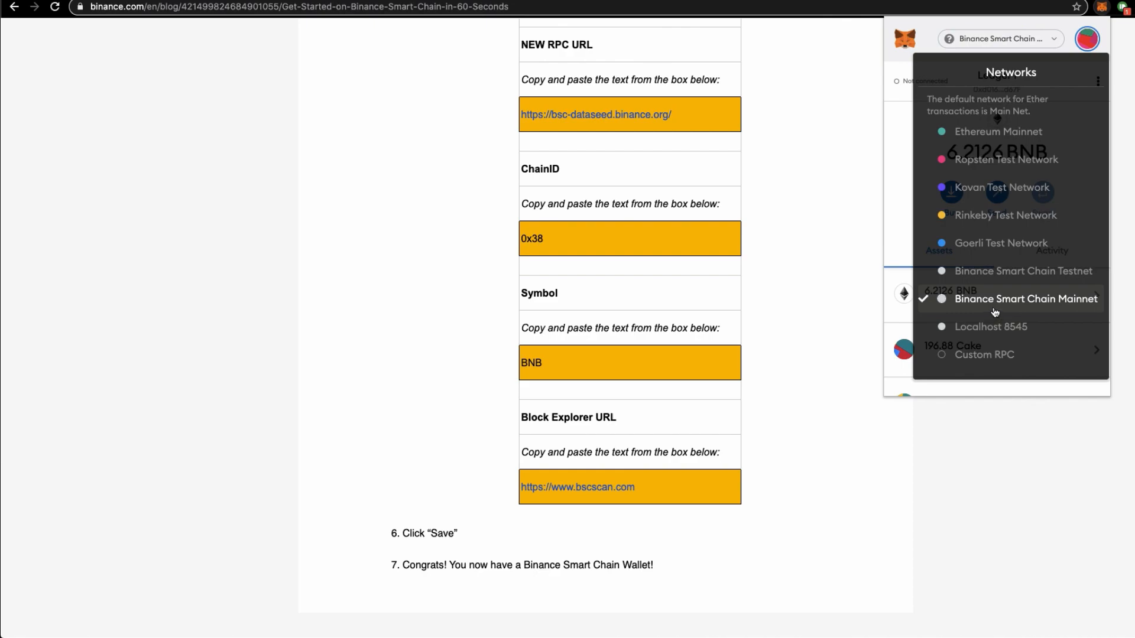
mouse_move(1013, 311)
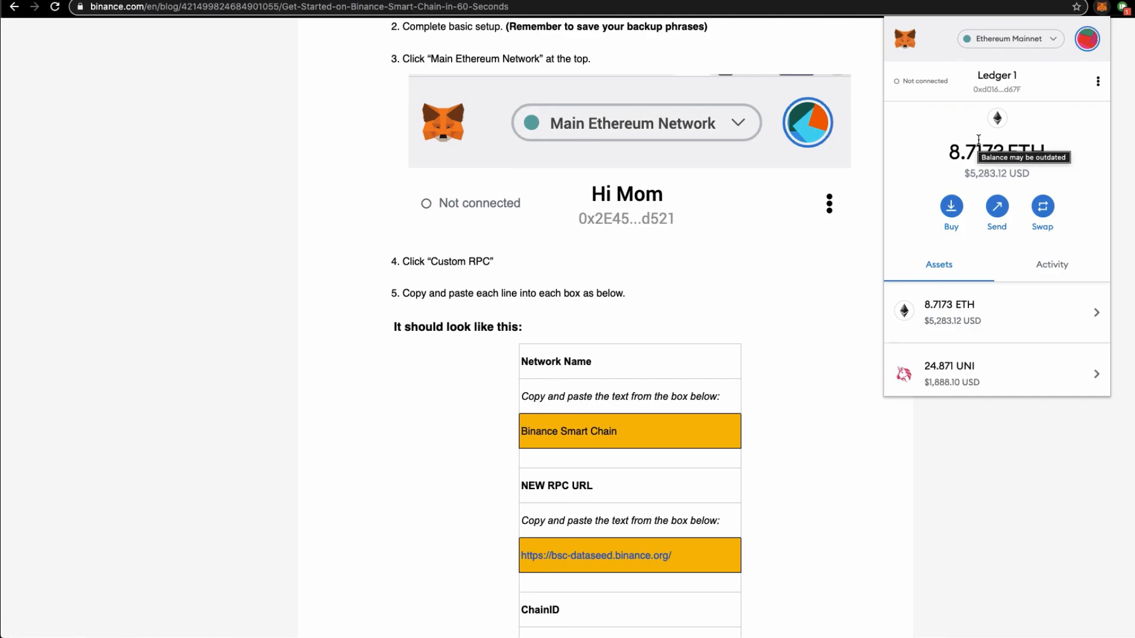
left_click(1008, 38)
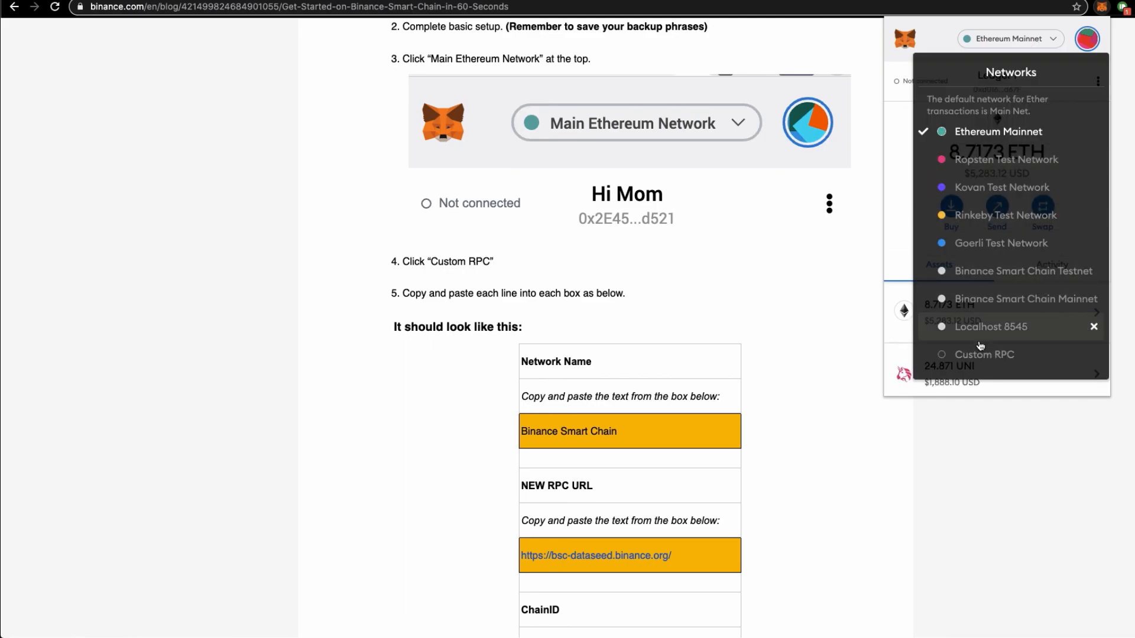
- Look through the empty Custom RPC network form and cancel it without adding a network
left_click(983, 354)
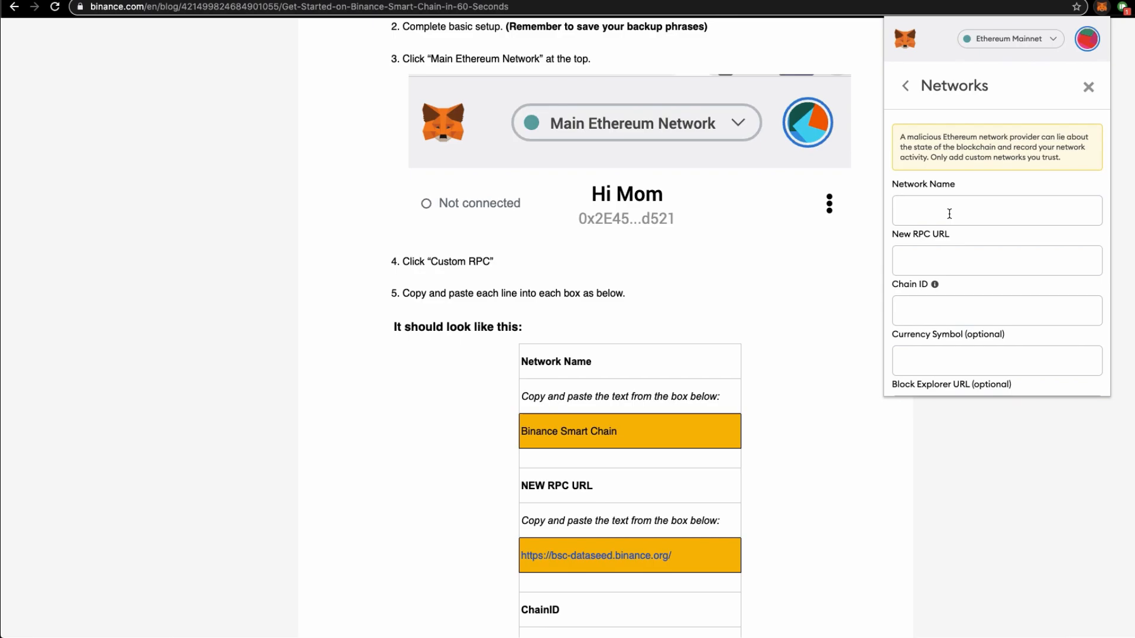
scroll("down", 3)
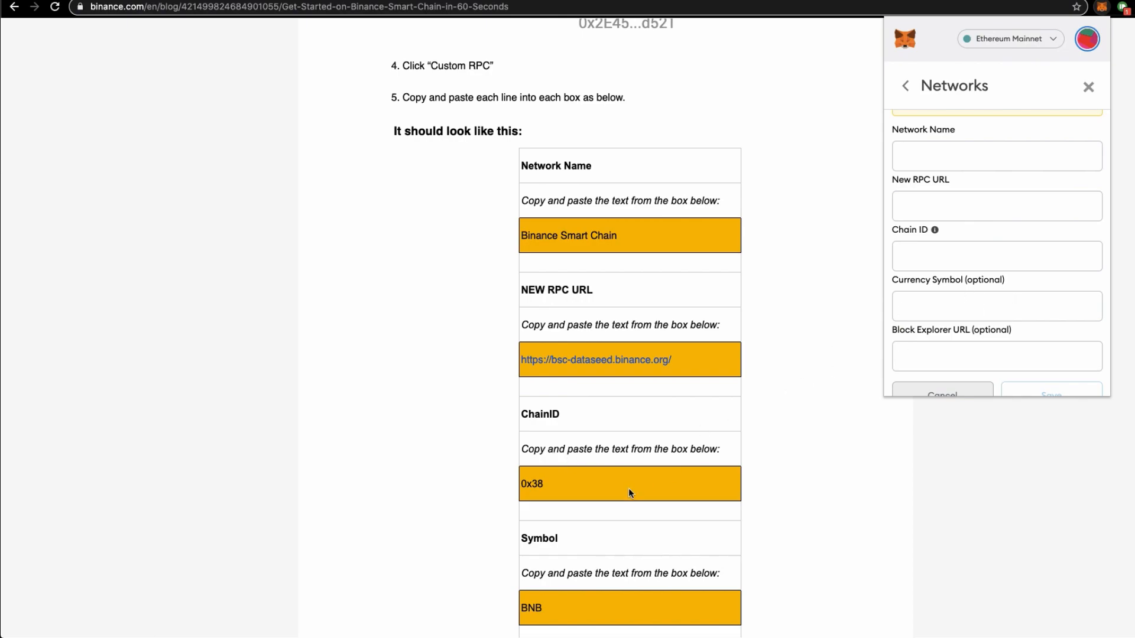
scroll("down", 3)
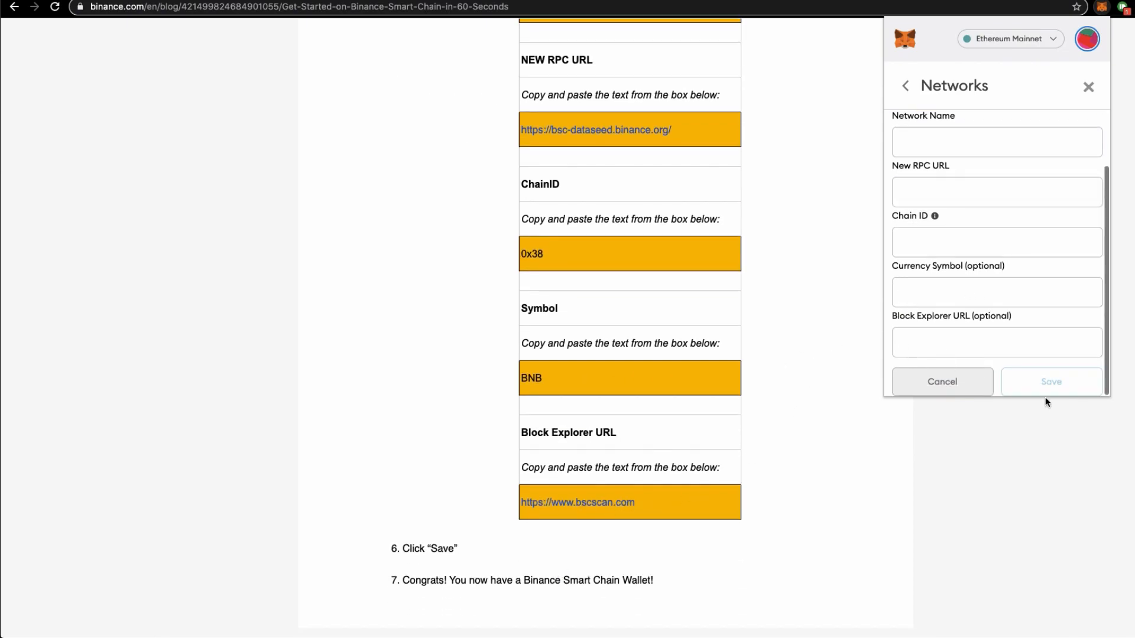
left_click(904, 85)
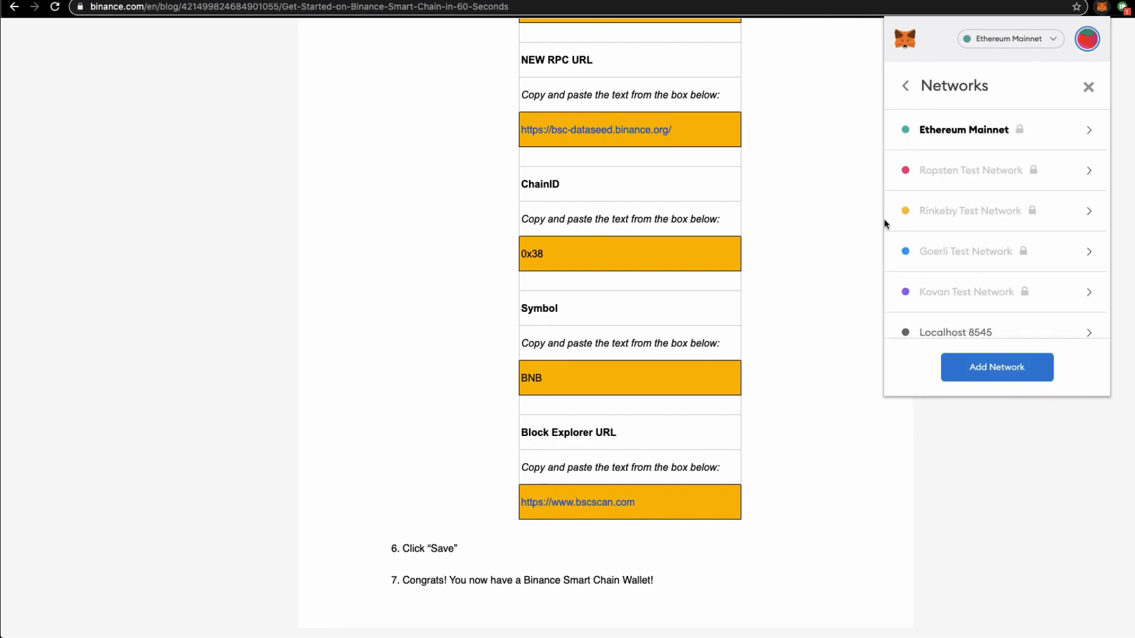
scroll("down", 3)
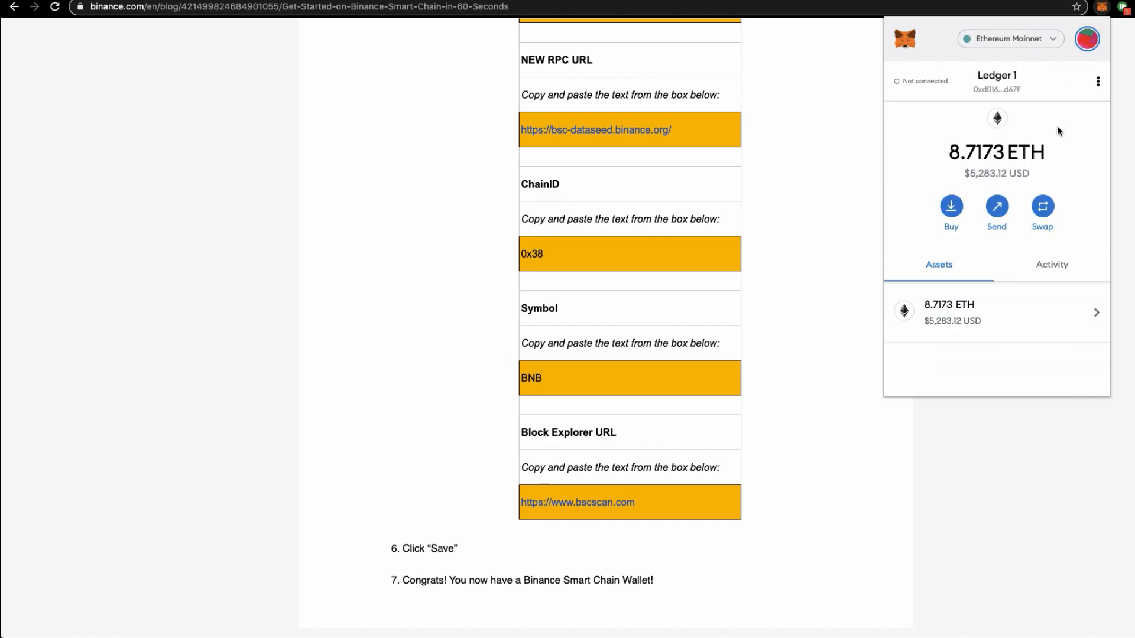
- Switch the wallet to Binance Smart Chain Mainnet, showing 6.2126 BNB and Cake tokens
left_click(1010, 38)
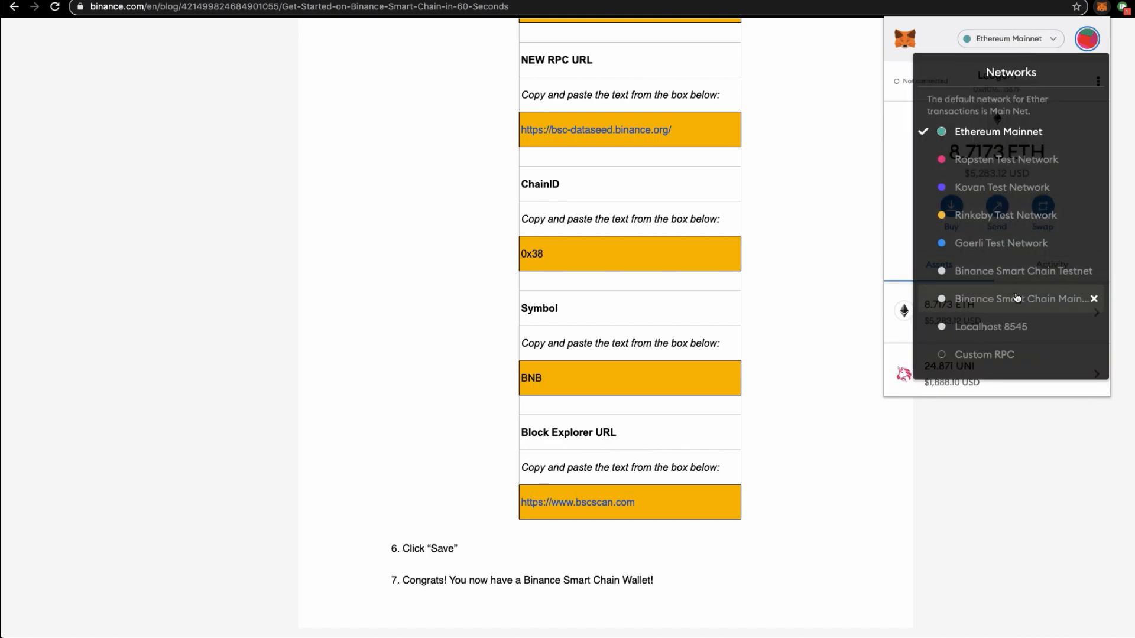
left_click(1009, 298)
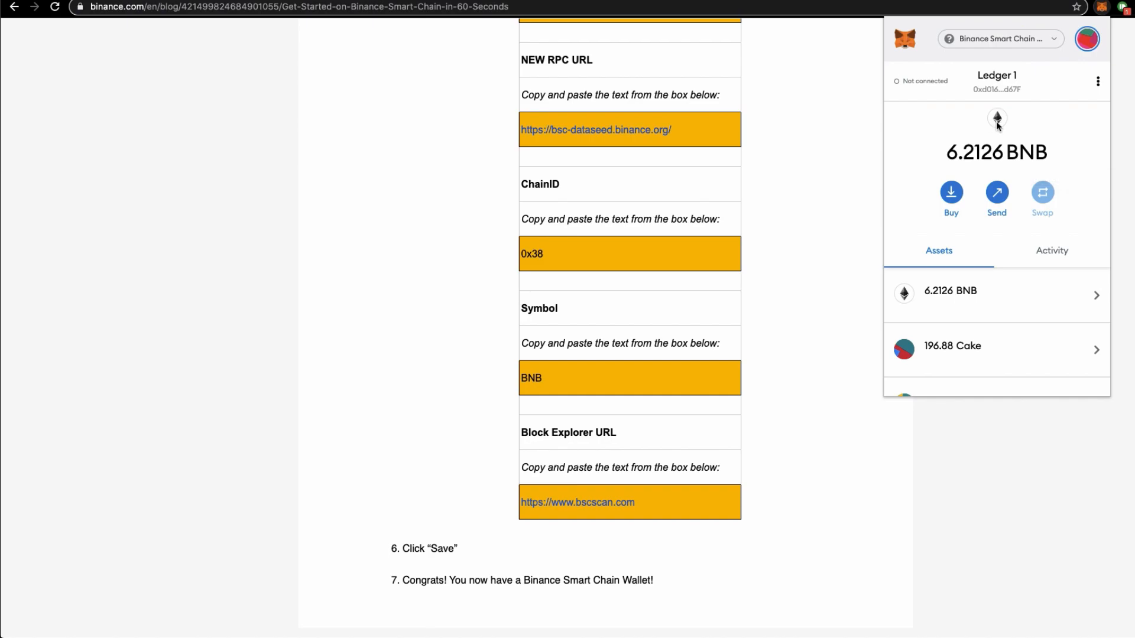
mouse_move(996, 116)
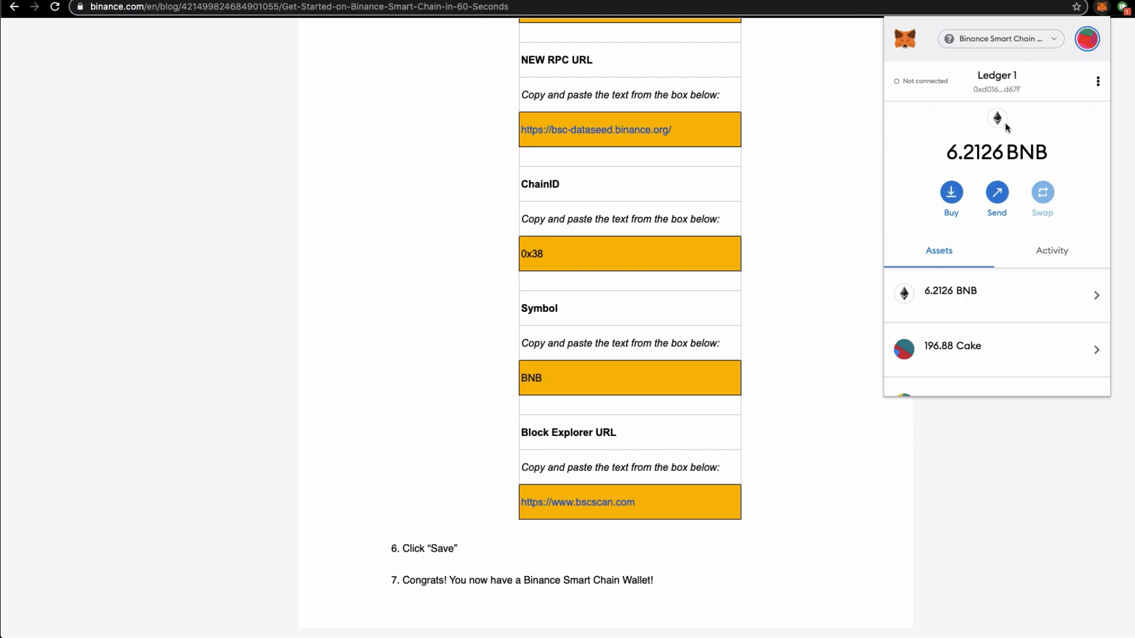
mouse_move(1004, 102)
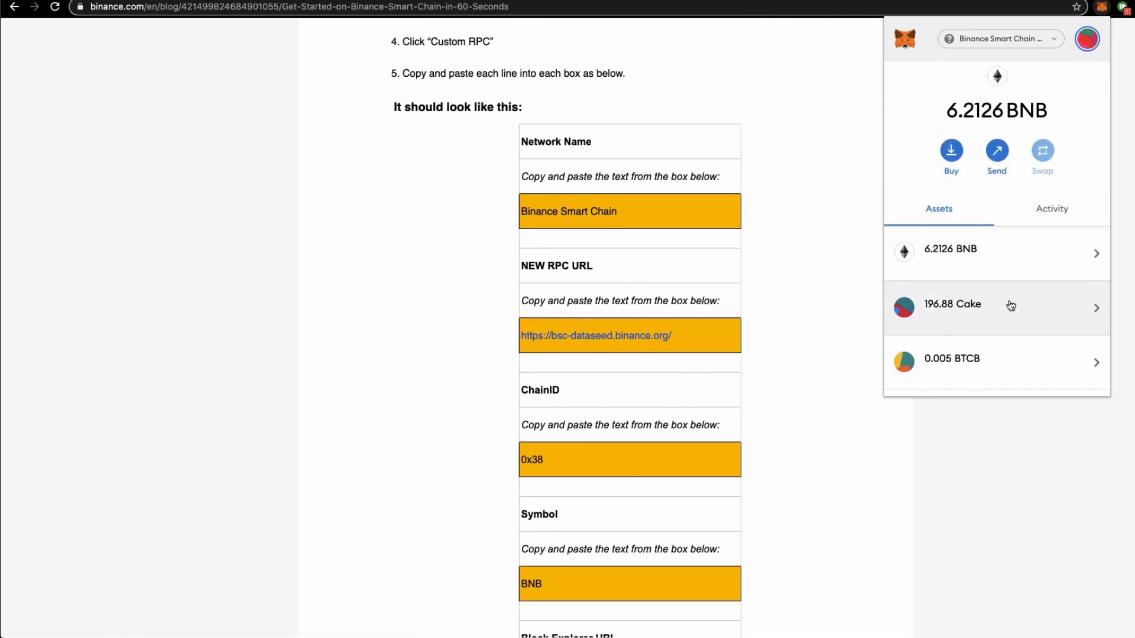
- Reach the Add Token screen, then leave the wallet so only the guide's settings table shows
scroll("down", 3)
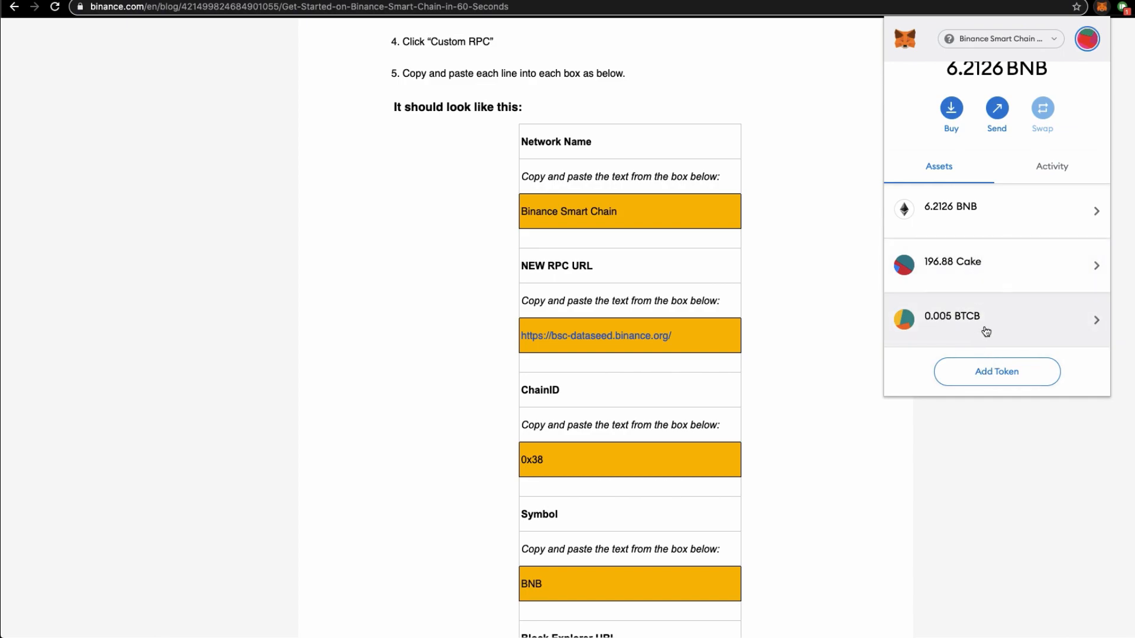
left_click(995, 371)
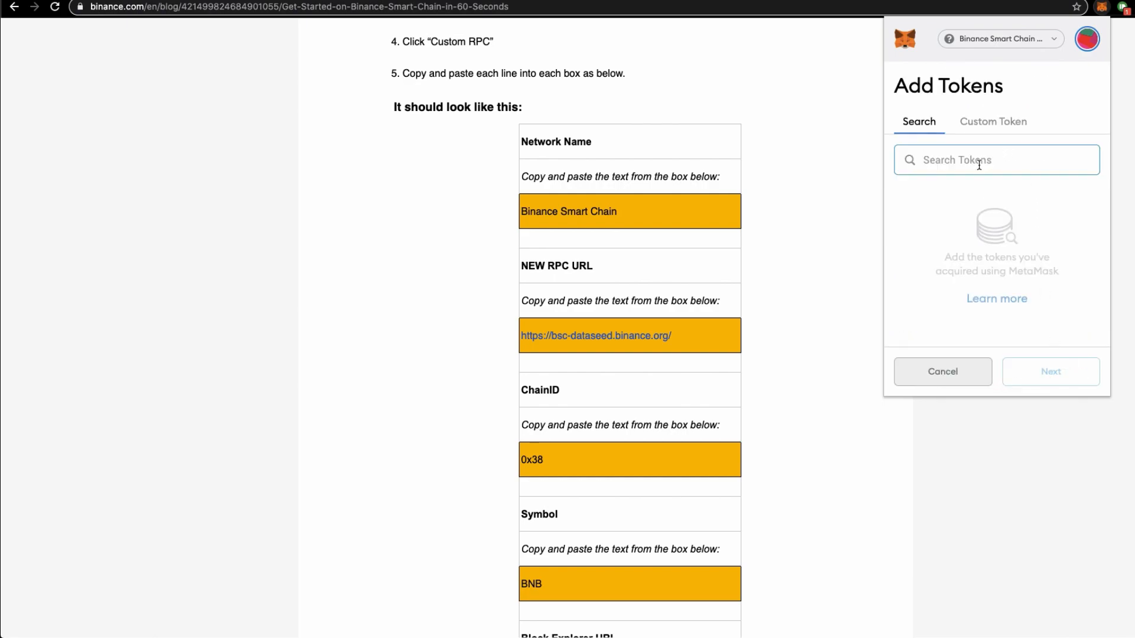
left_click(942, 371)
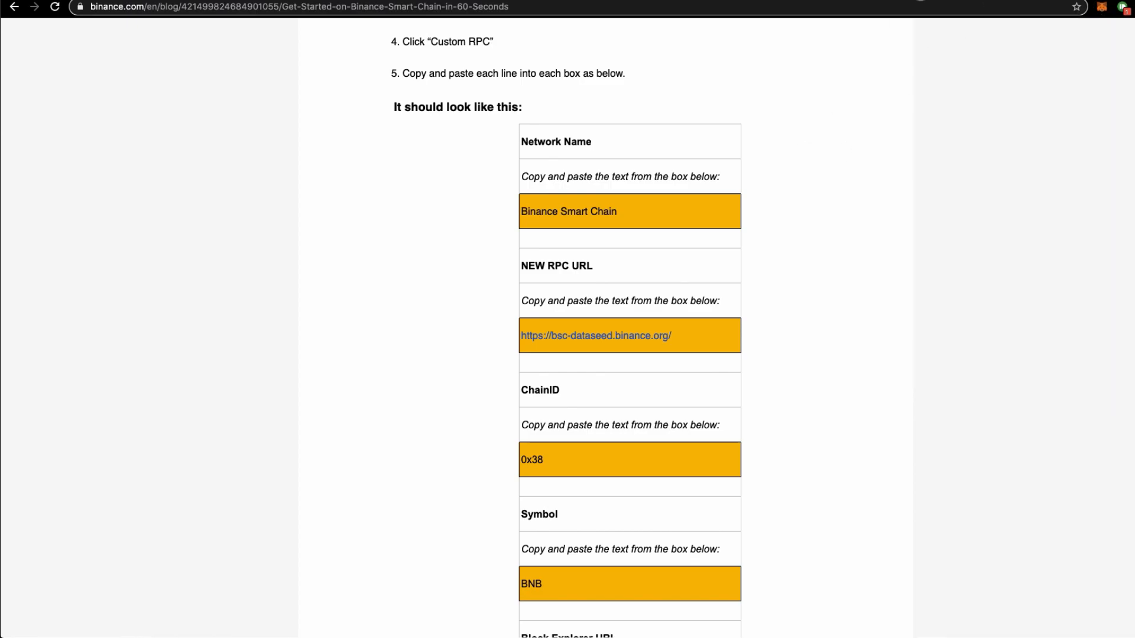
- Search Google for bsc scan and go to the BscScan explorer homepage
type("bscan")
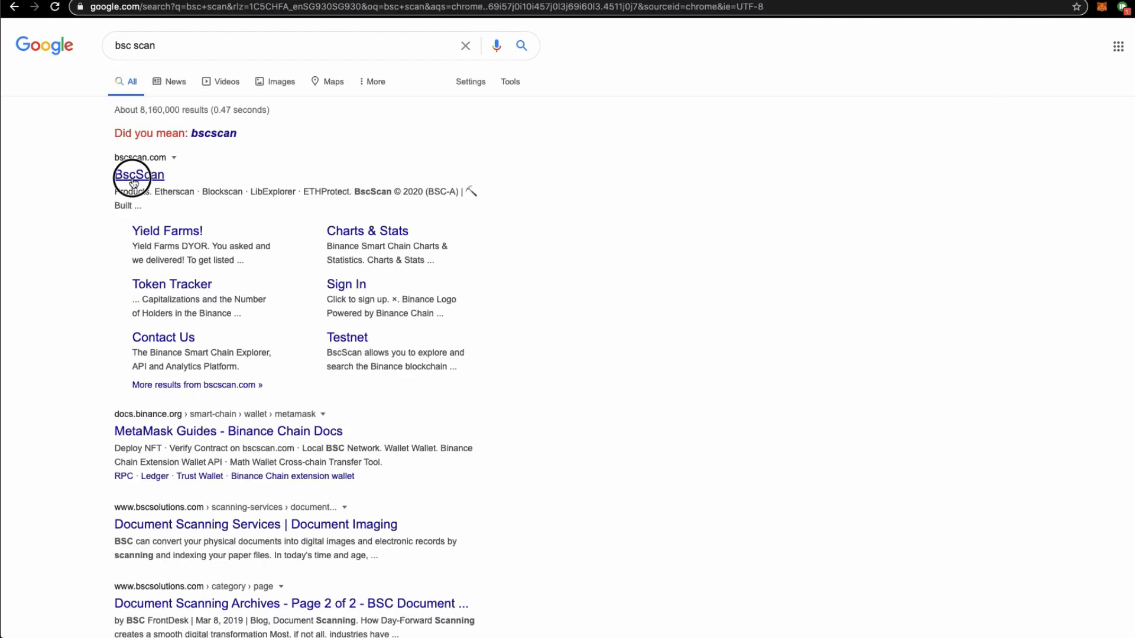
left_click(138, 175)
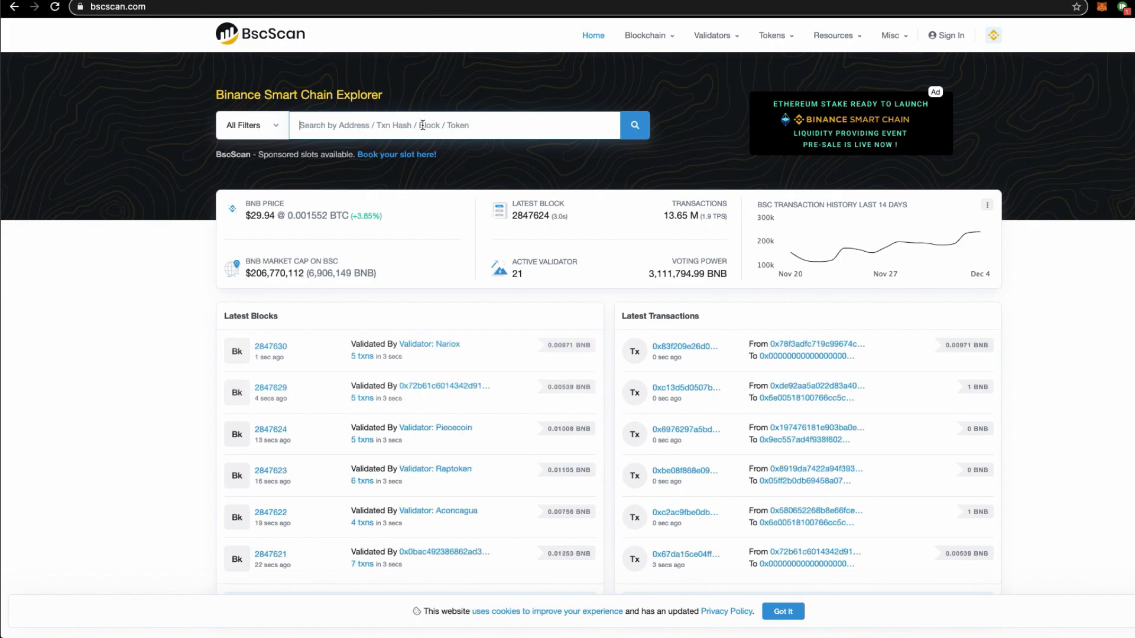
- Look up btc on BscScan and view the Binance-Peg BTCB Token page
type("btc")
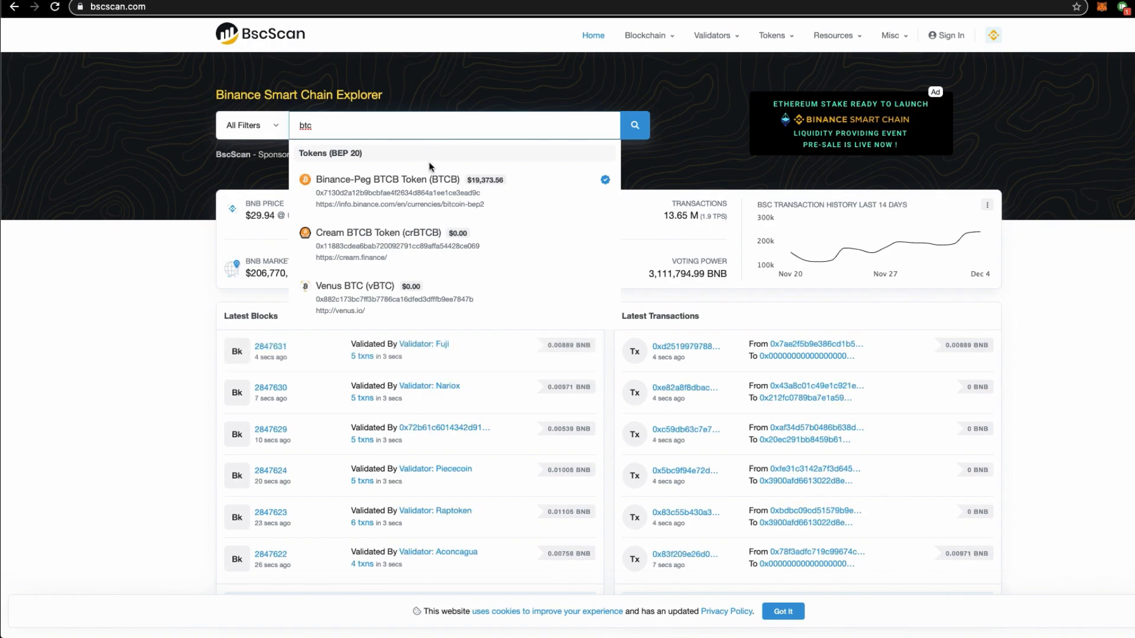
left_click(387, 180)
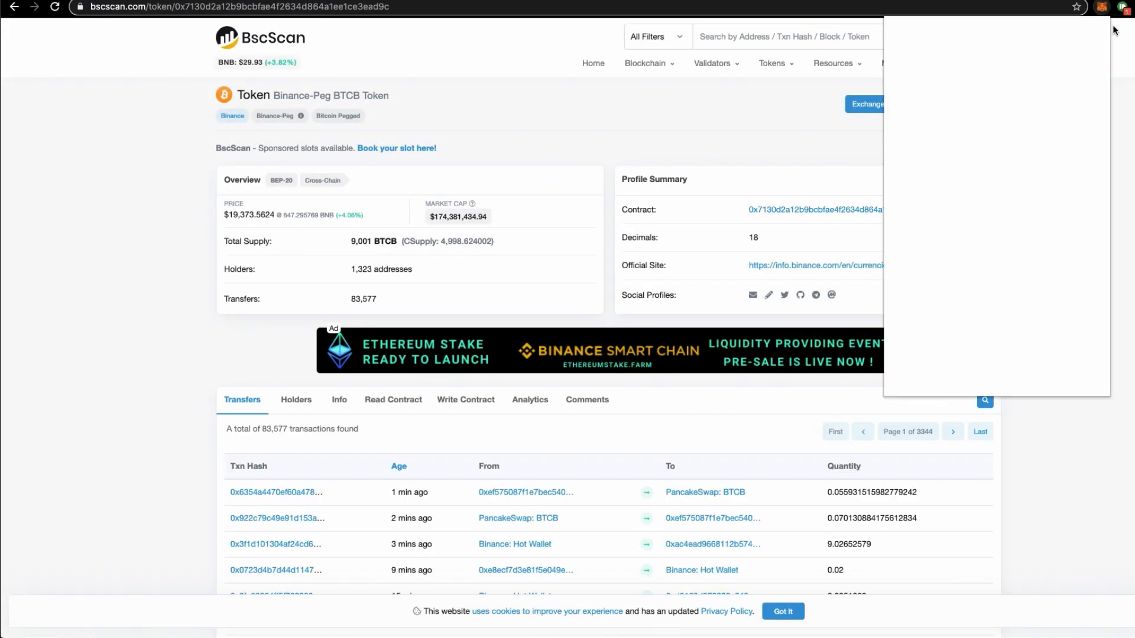
left_click(1103, 7)
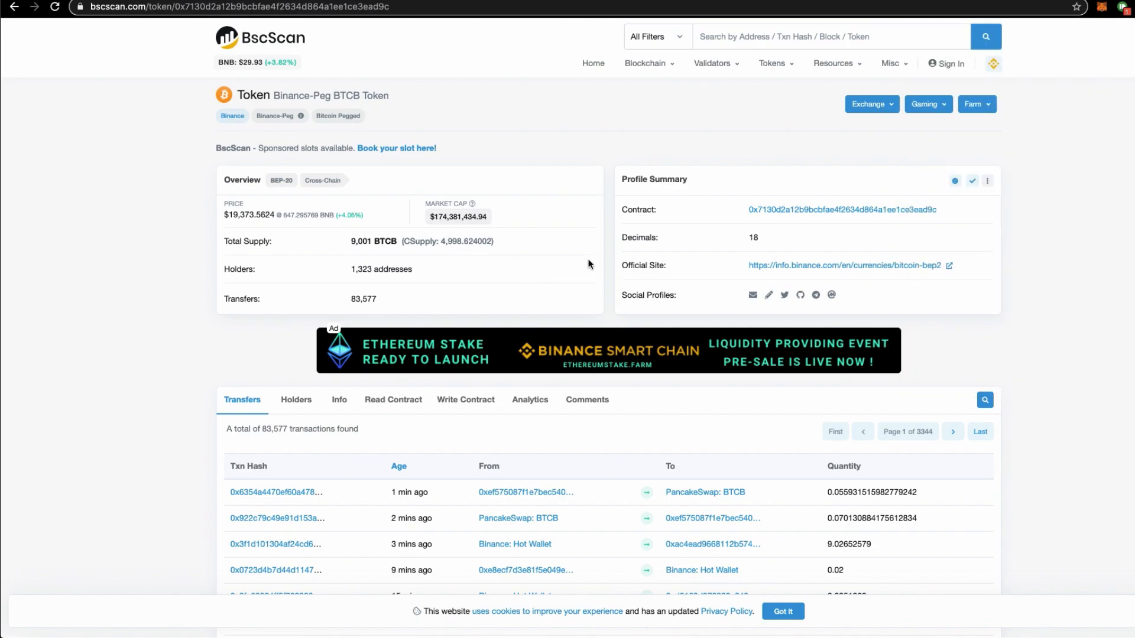
mouse_move(606, 193)
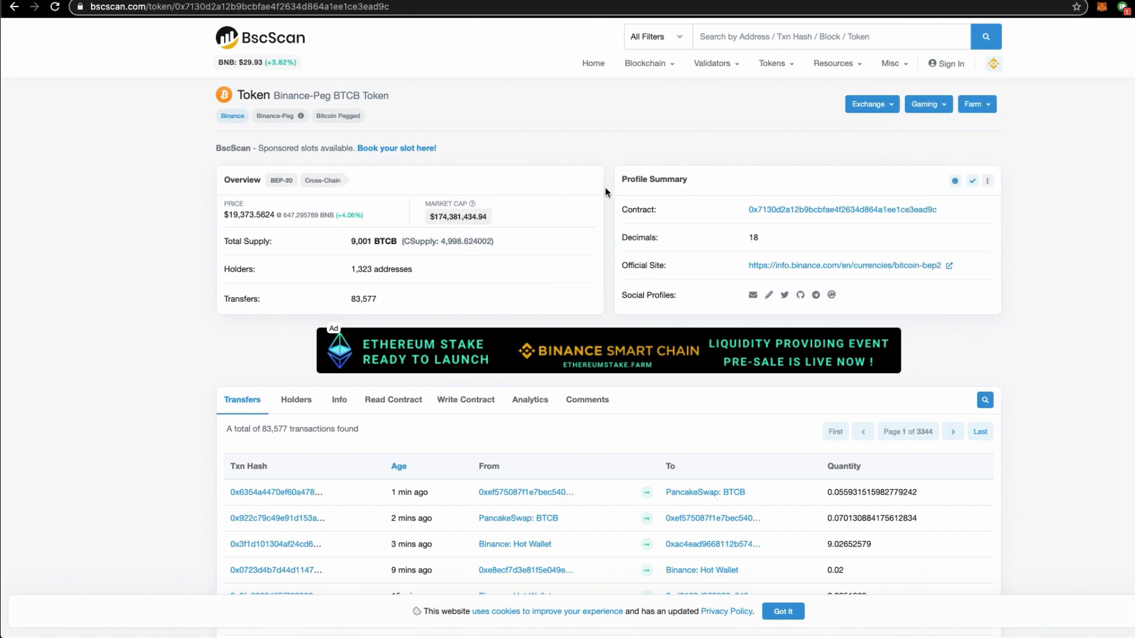
- Look up ether on BscScan and view the Binance-Peg Ethereum Token contract page
left_click(829, 37)
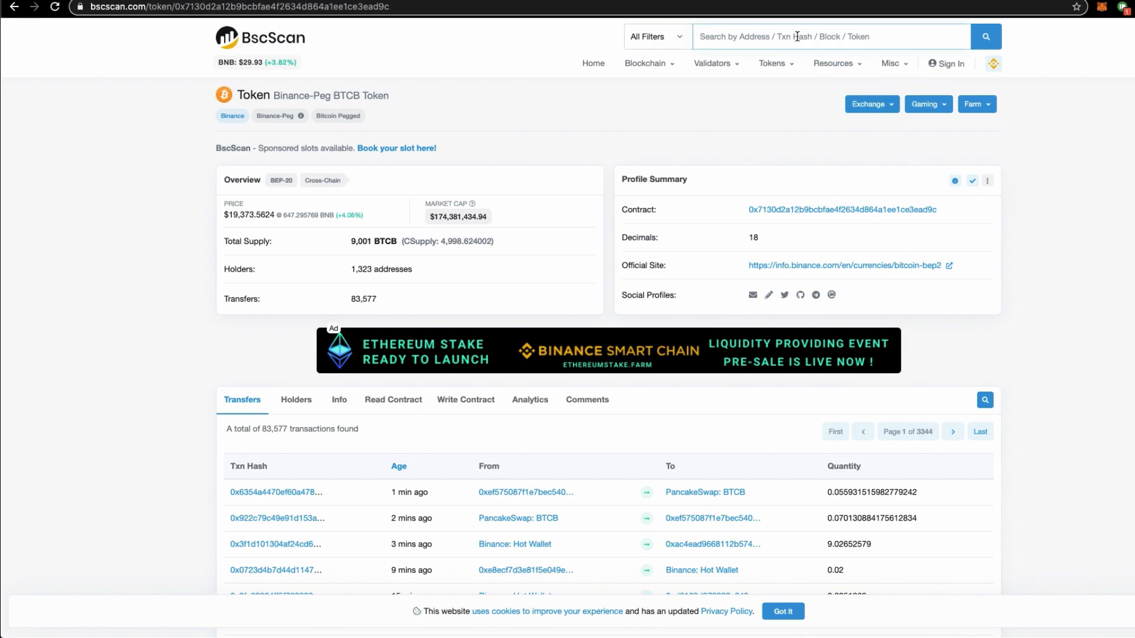
type("ether")
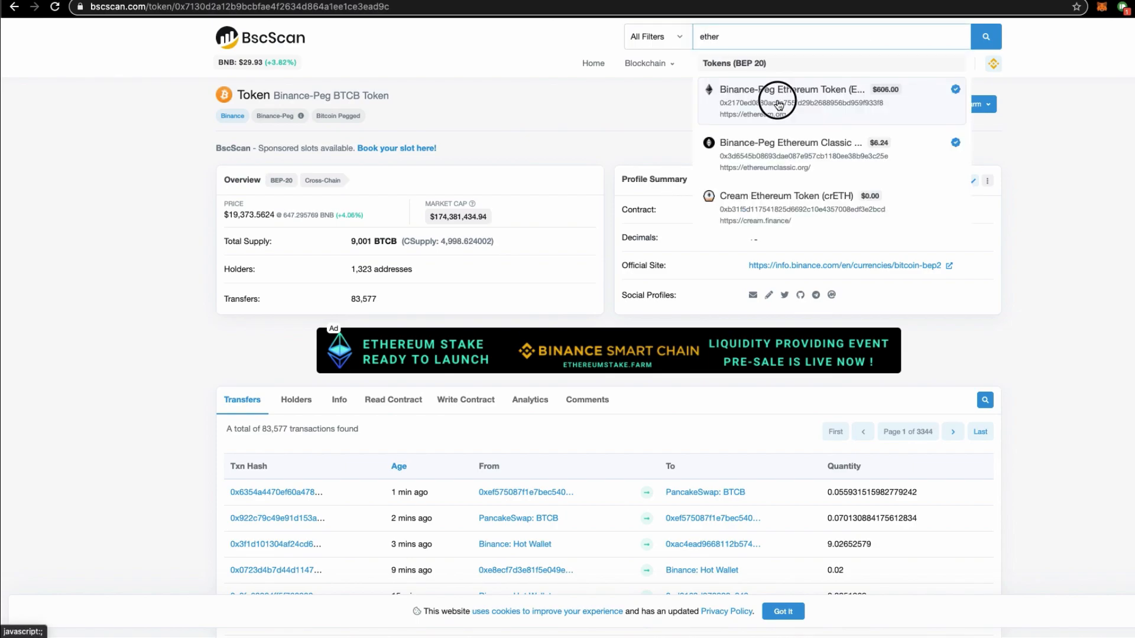
left_click(788, 102)
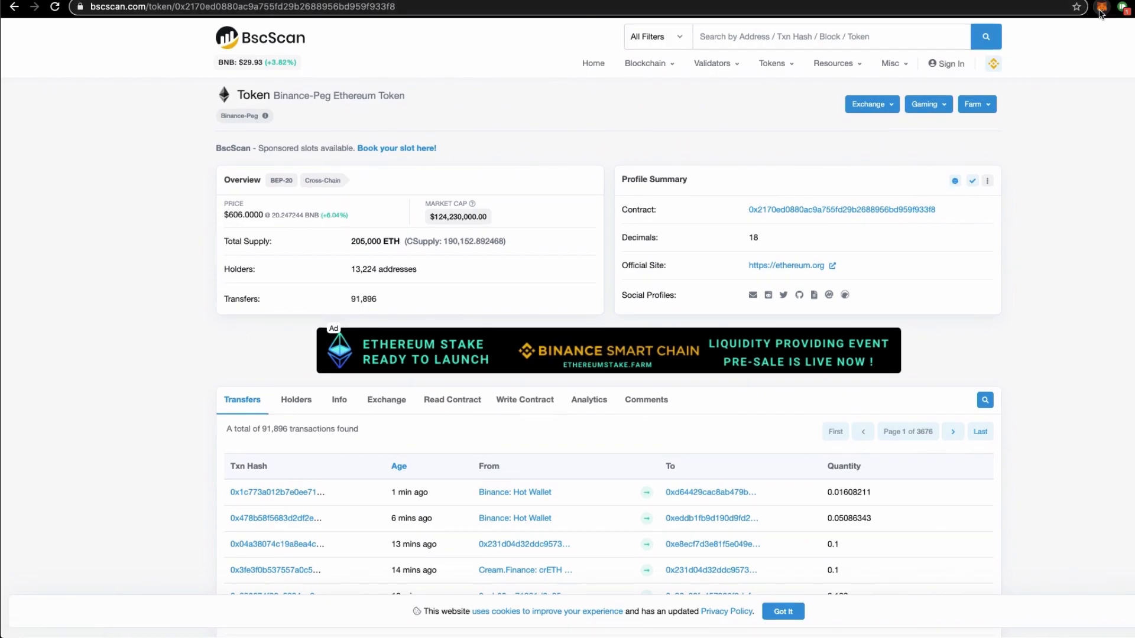
- Add ETH to the MetaMask wallet as a custom token from the contract page
left_click(1100, 7)
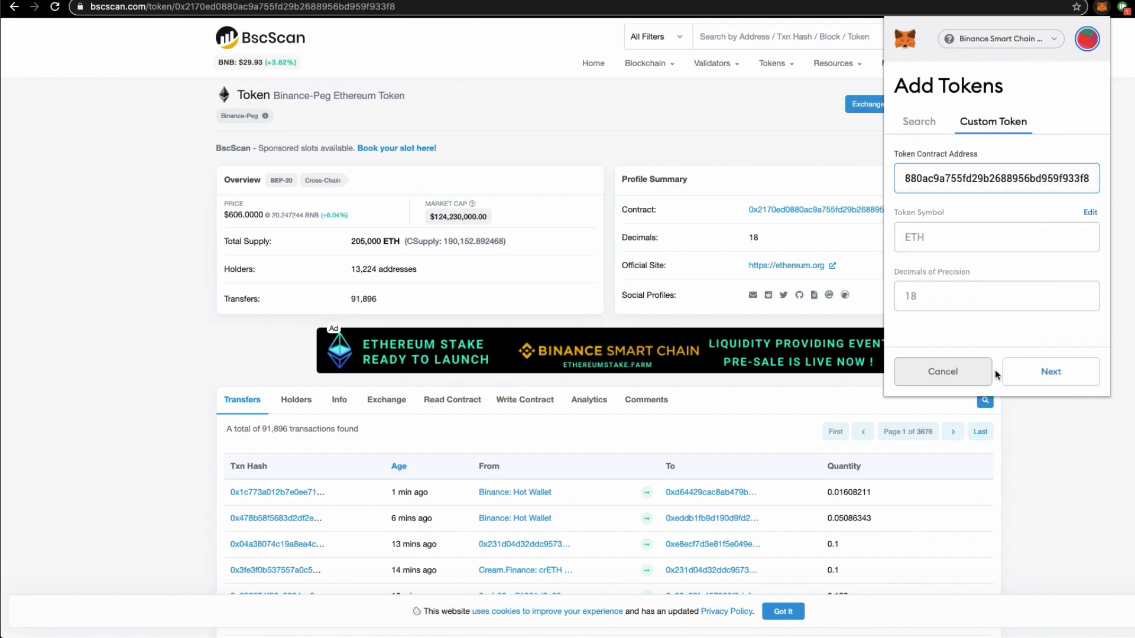
left_click(1050, 371)
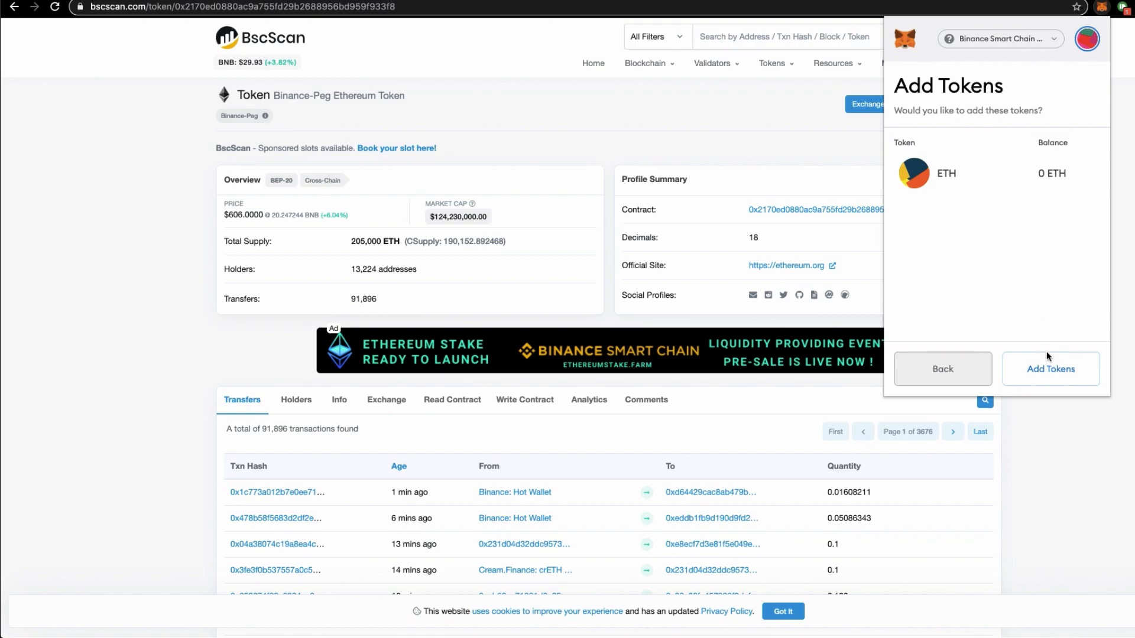
left_click(1049, 369)
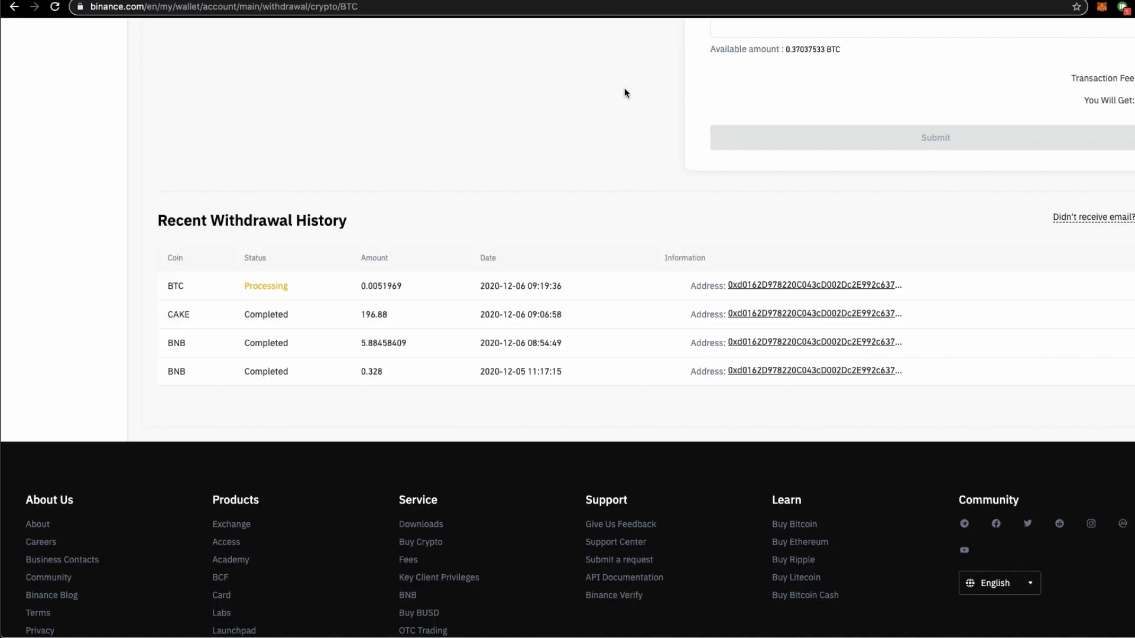
- Check the 0.0051969 BTC withdrawal is still processing, then return to the setup article
scroll("up", 3)
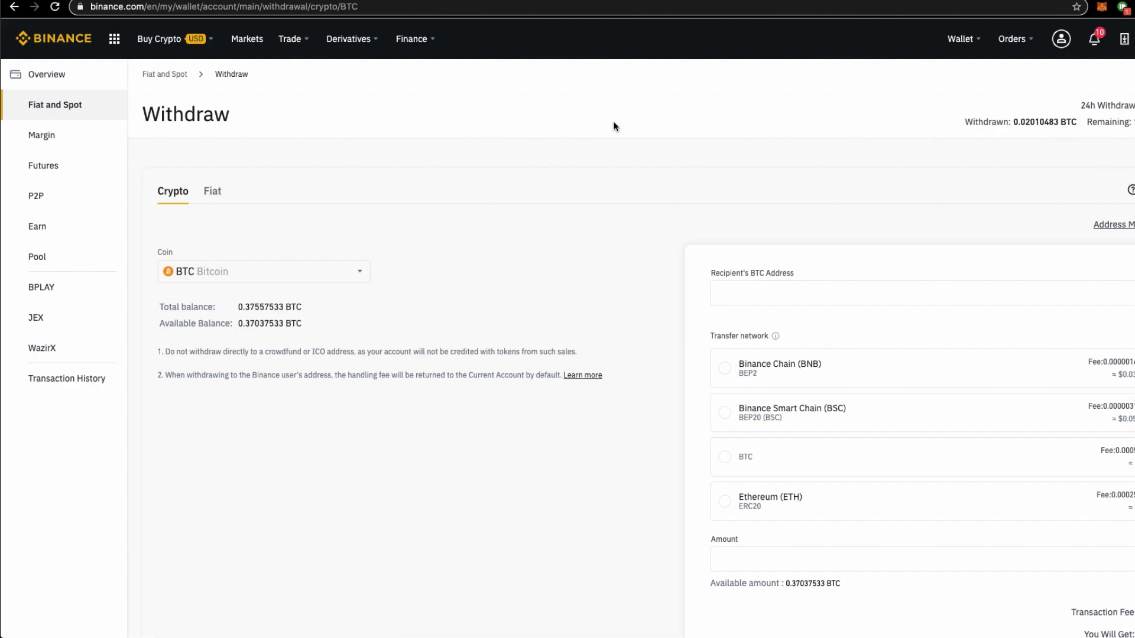
mouse_move(629, 183)
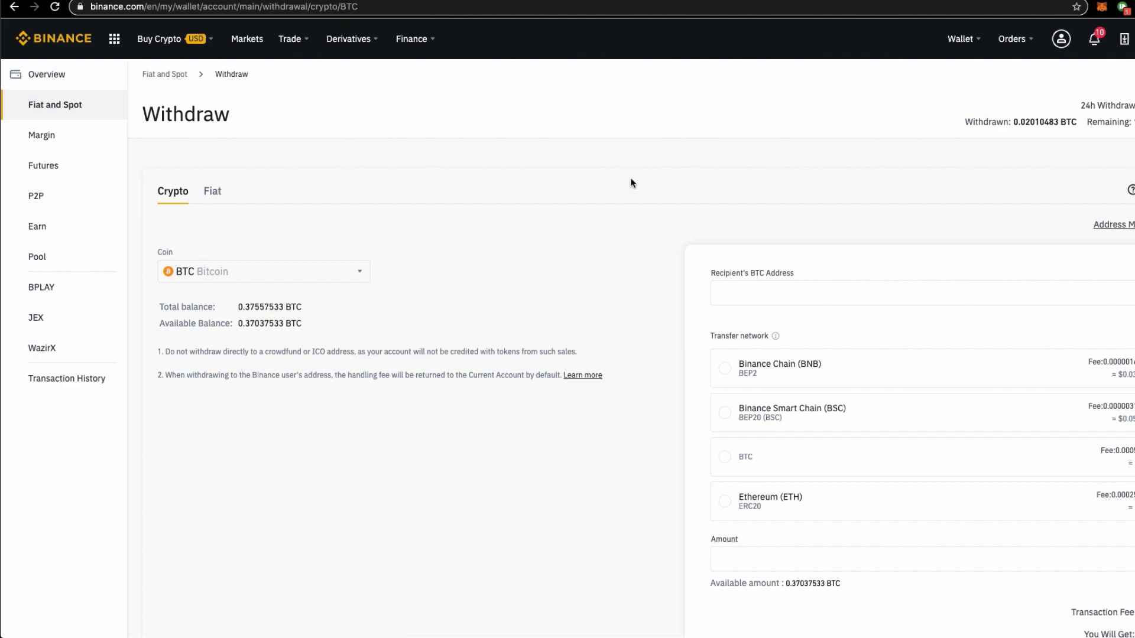
left_click(114, 38)
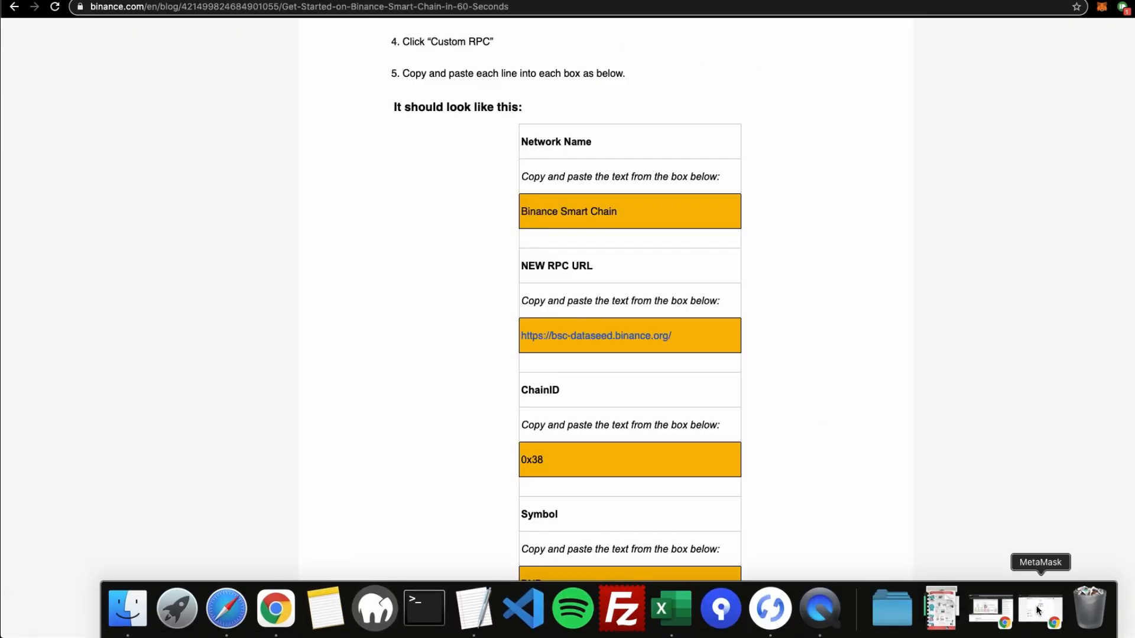
- Copy the Ledger 1 account's wallet address from the full MetaMask window
left_click(1040, 608)
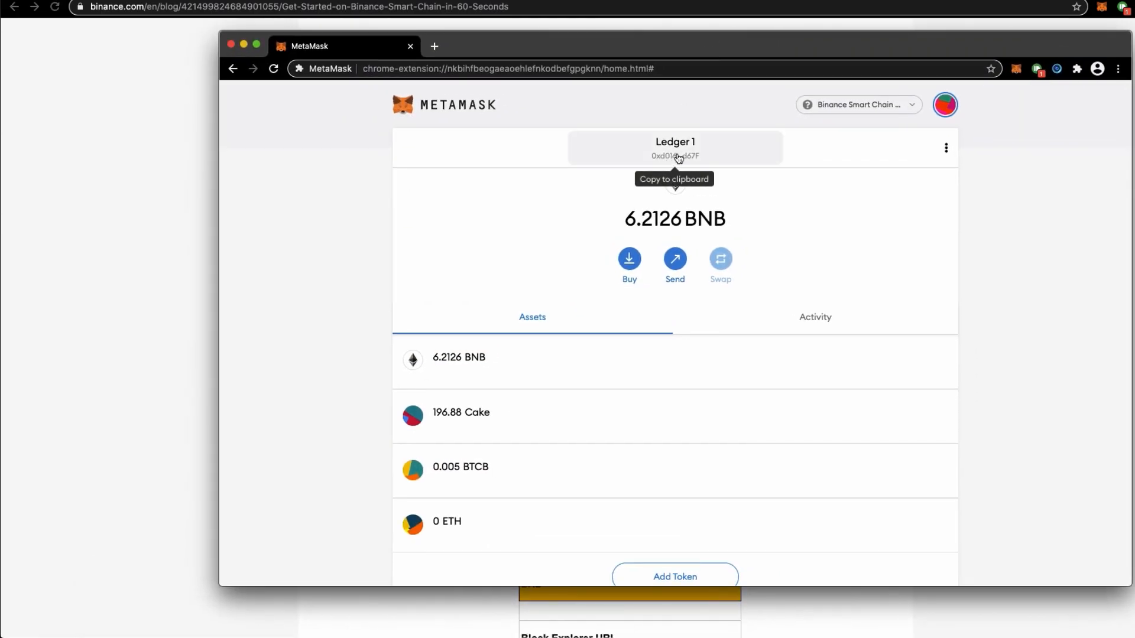
mouse_move(671, 153)
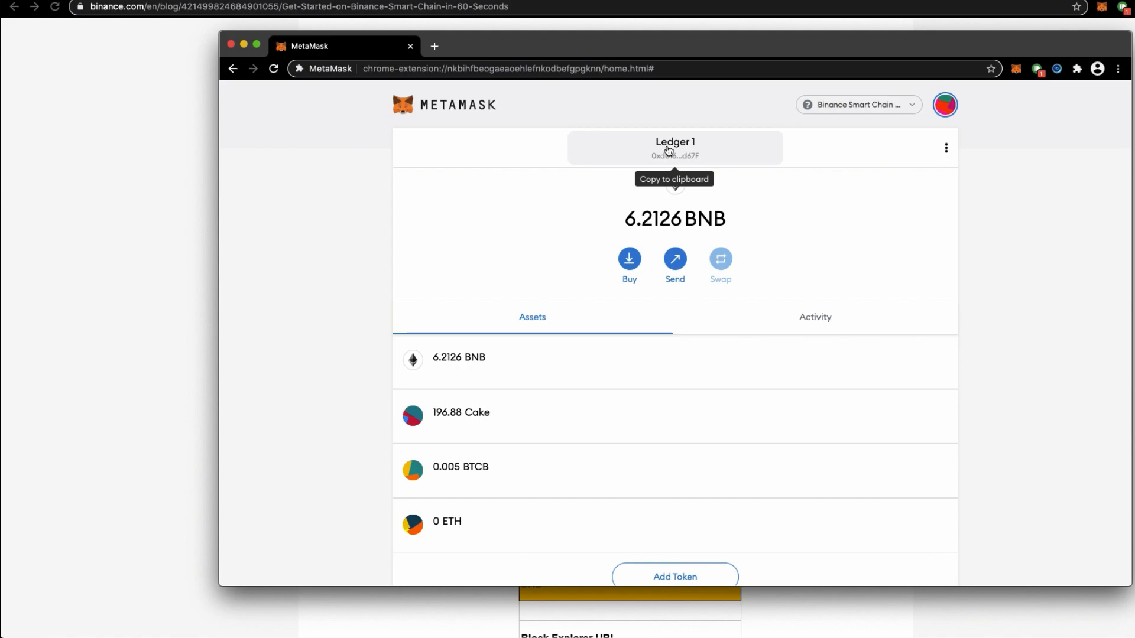
left_click(674, 148)
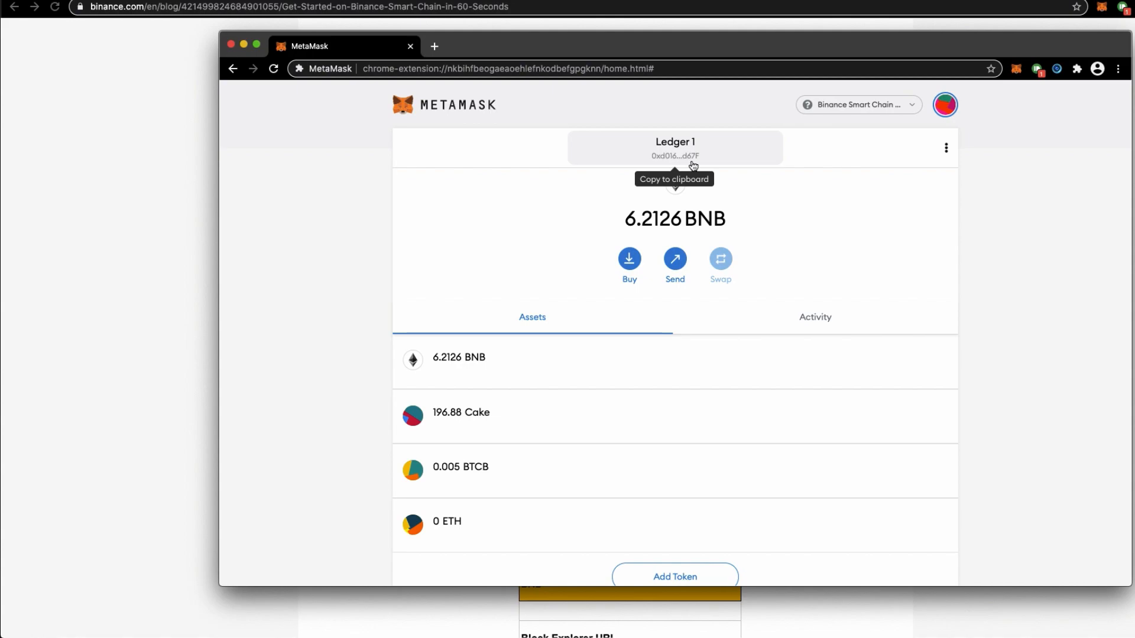
left_click(674, 152)
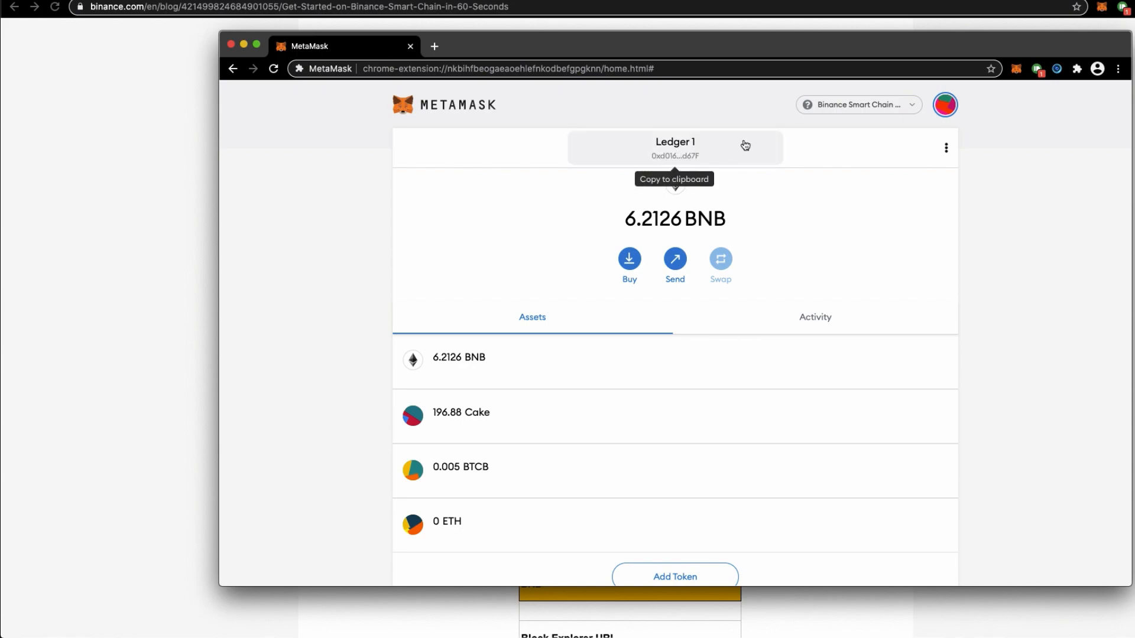
left_click(858, 104)
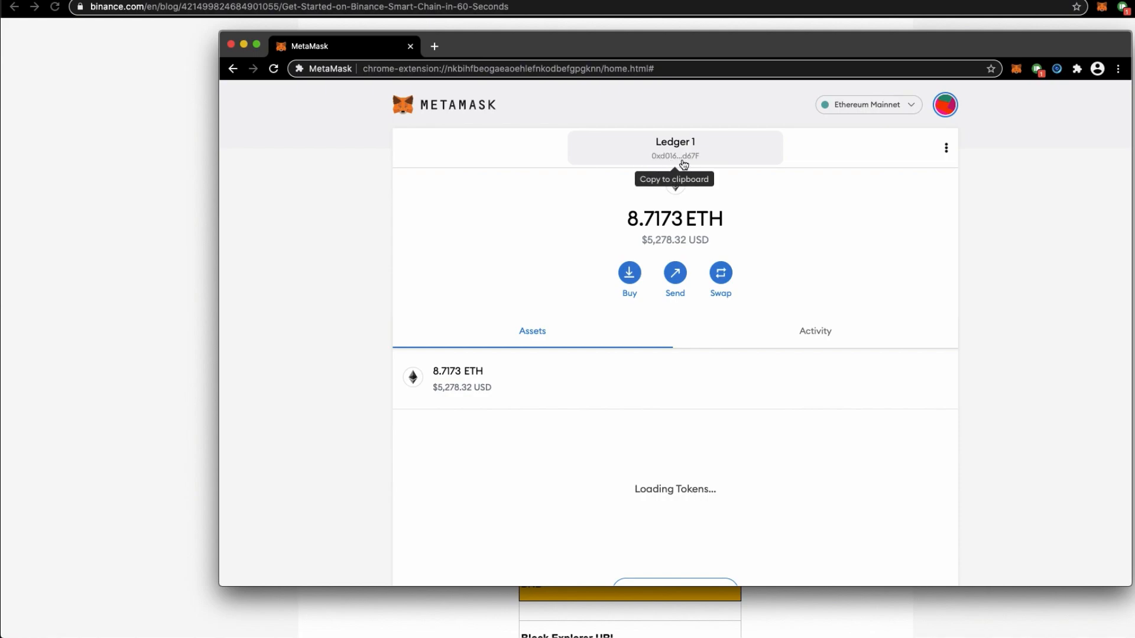
left_click(866, 104)
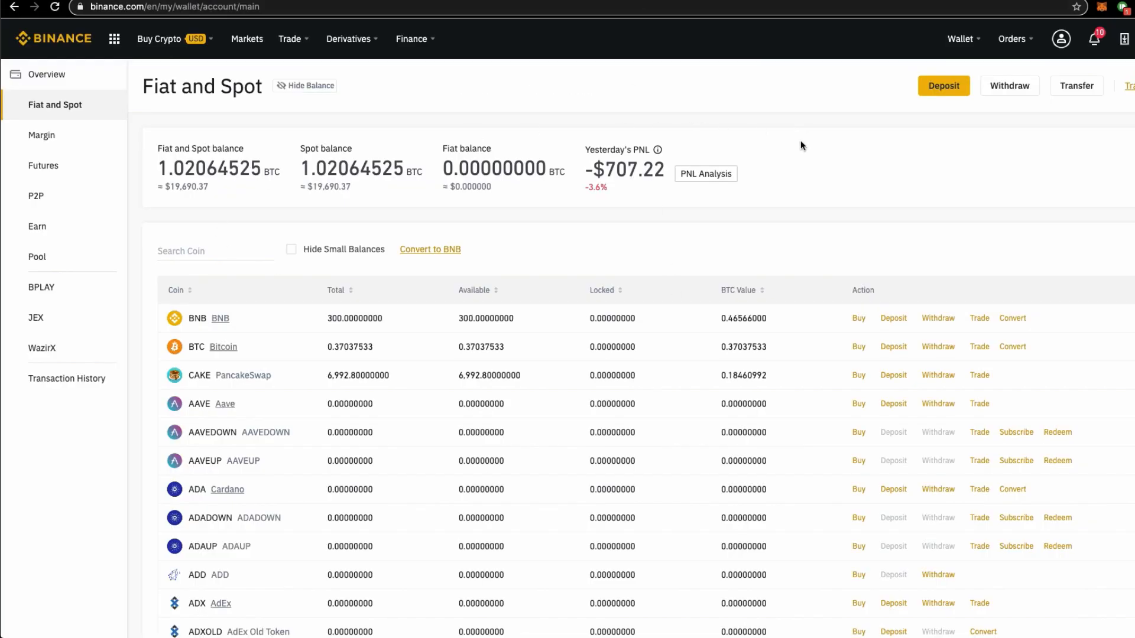
- Start a BTC withdrawal from Fiat and Spot with the MetaMask address as recipient
scroll("down", 3)
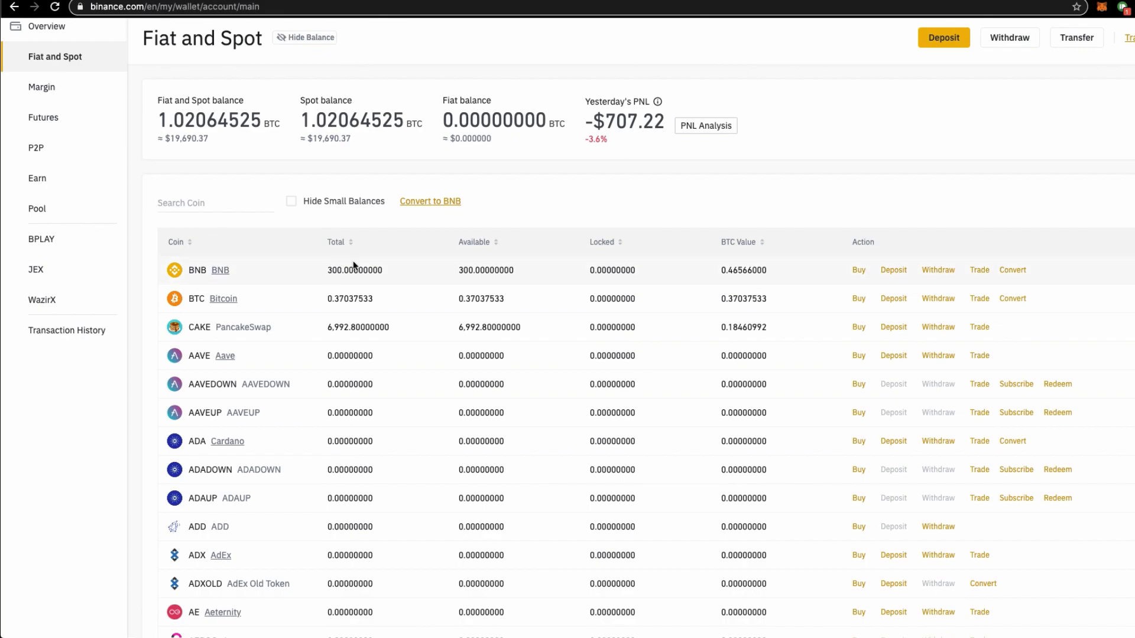
scroll("down", 3)
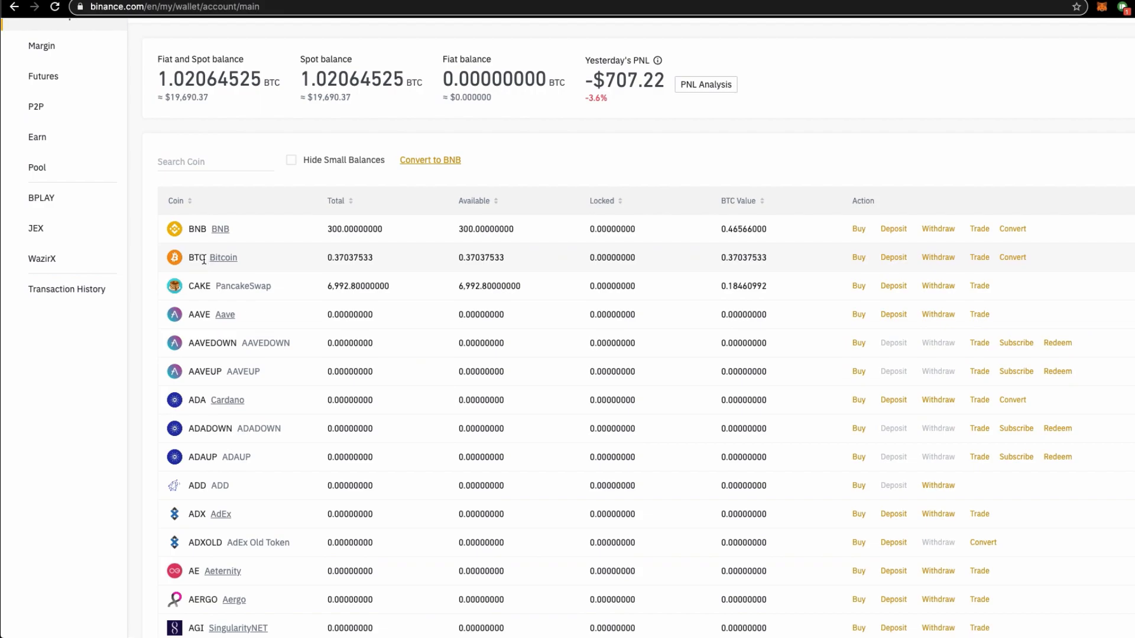
mouse_move(937, 257)
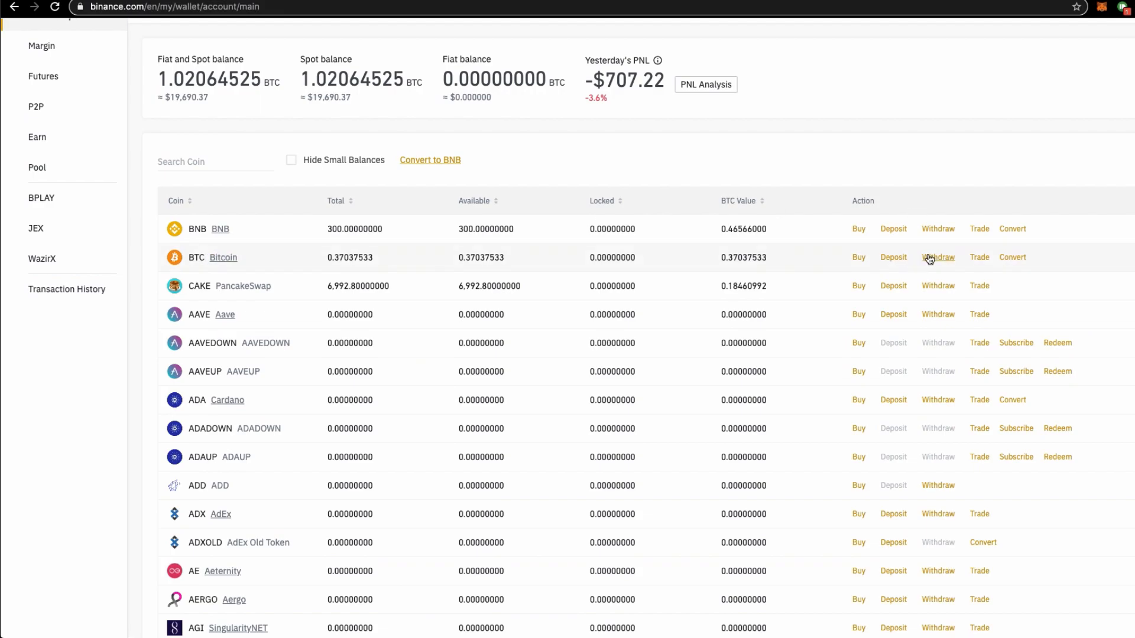
left_click(937, 256)
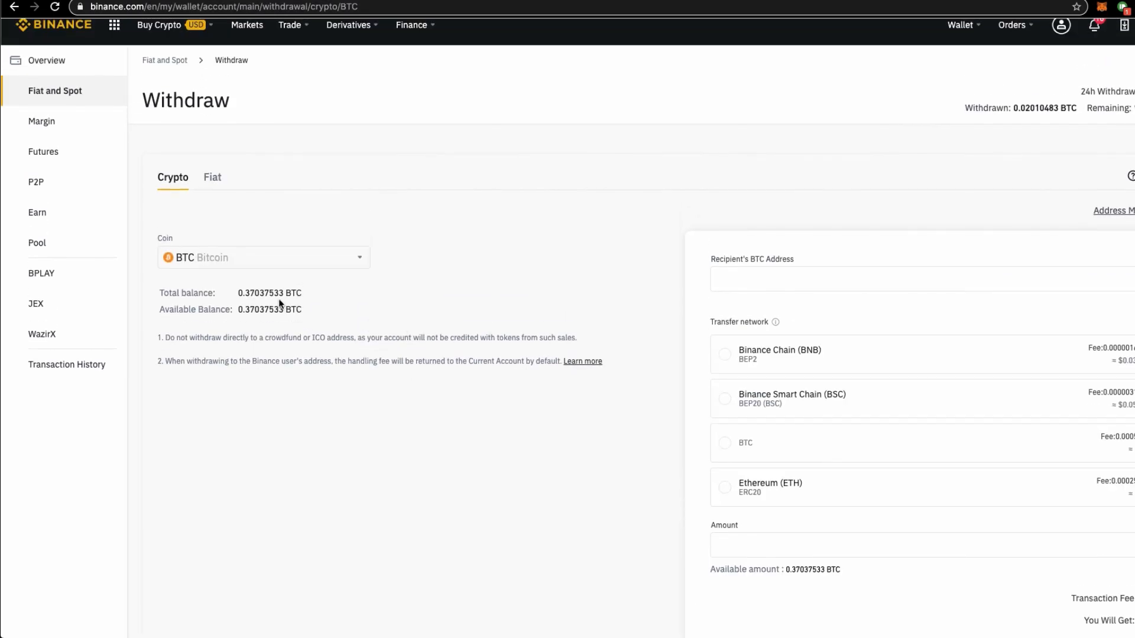
left_click(919, 279)
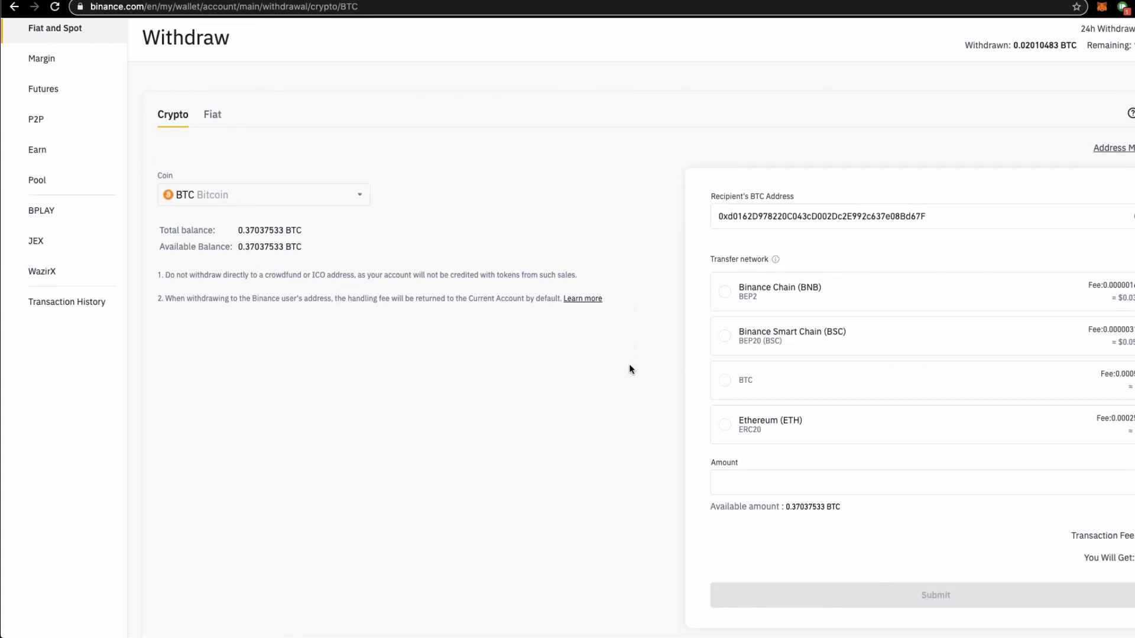
scroll("down", 3)
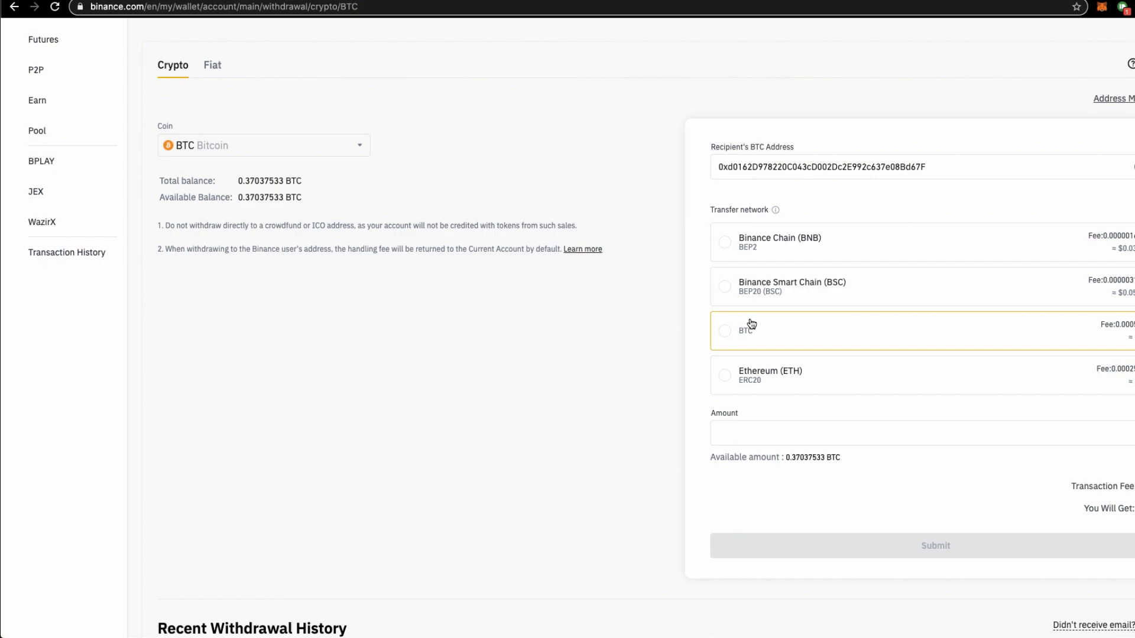
left_click(725, 286)
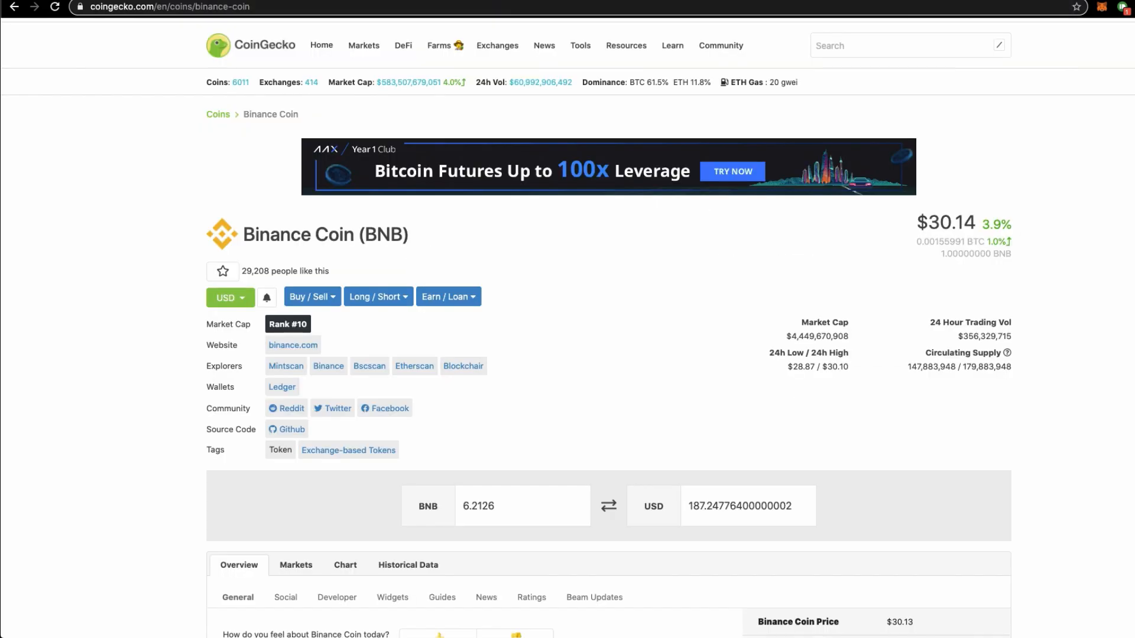
mouse_move(954, 13)
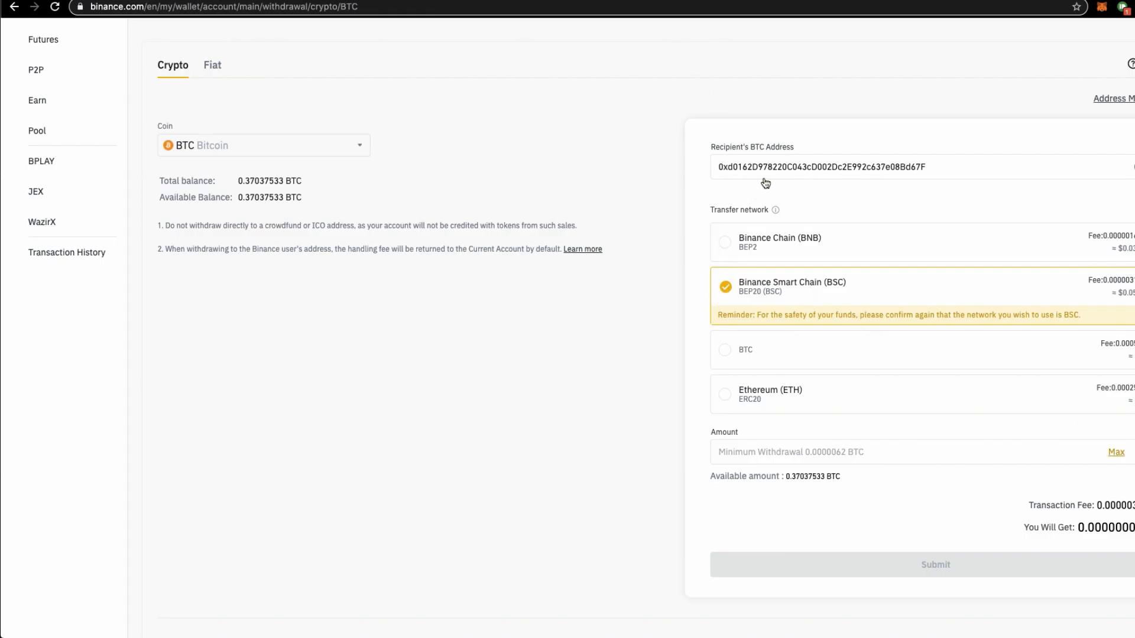
mouse_move(720, 295)
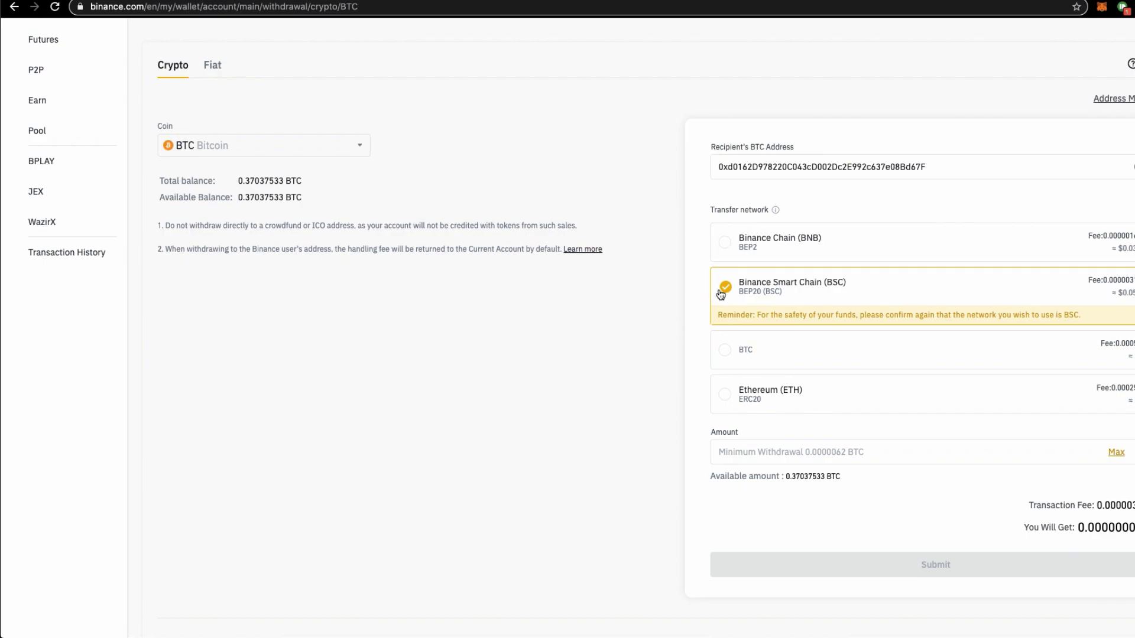
- Confirm Binance Smart Chain (BSC) BEP20 as the withdrawal's transfer network
left_click(869, 451)
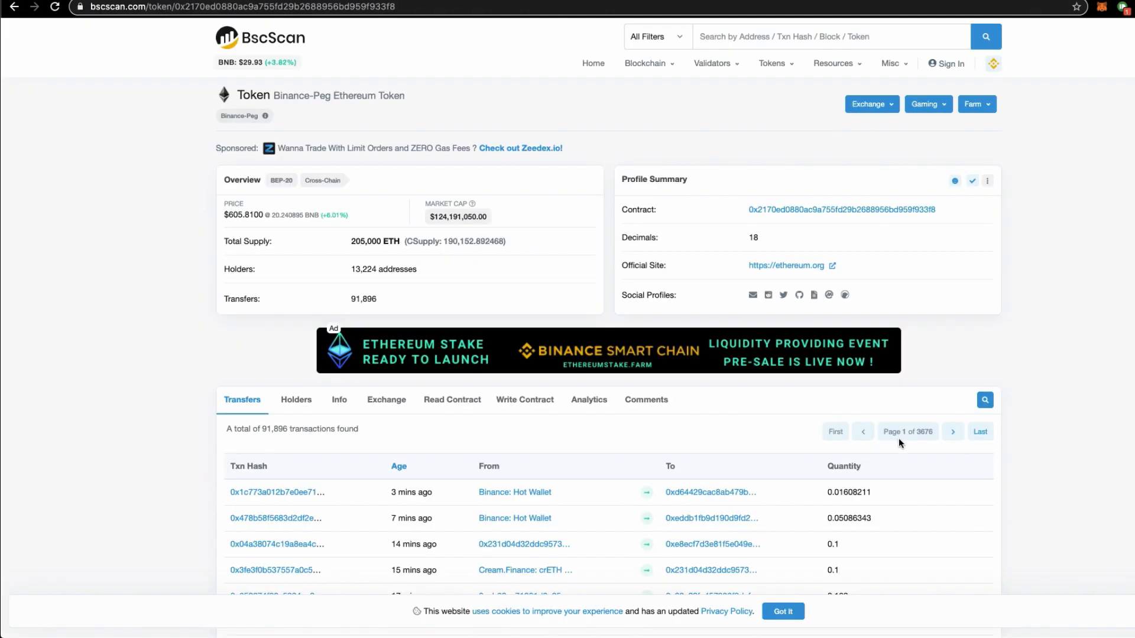
- Filter the Binance-Peg Ethereum Token transfers by the wallet address, showing 0 ETH and no transfers
scroll("down", 3)
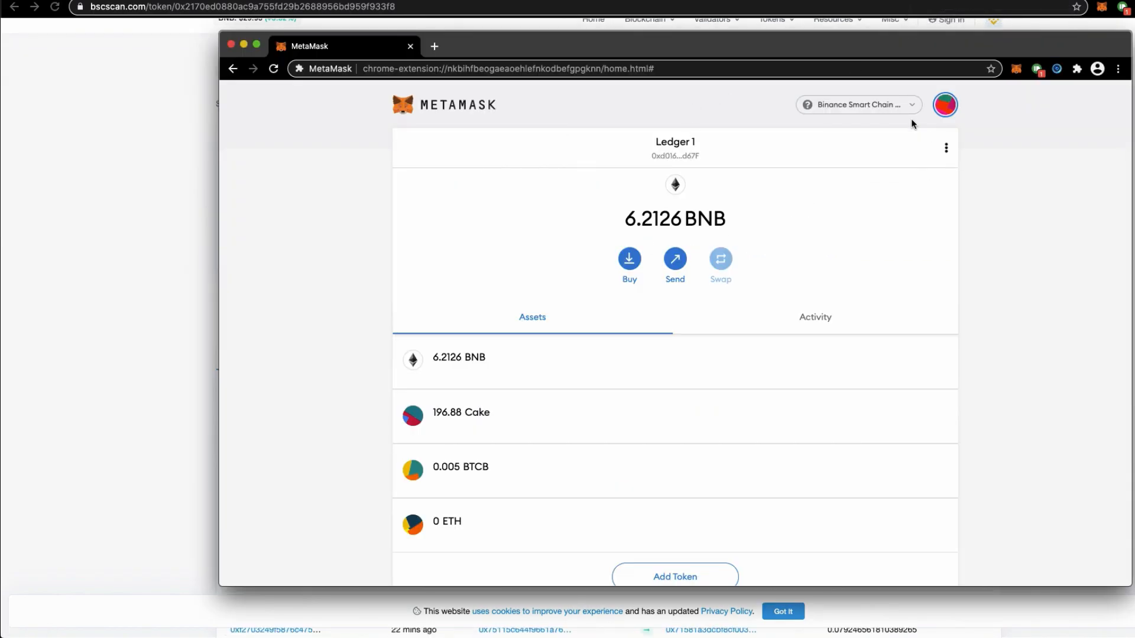
mouse_move(968, 214)
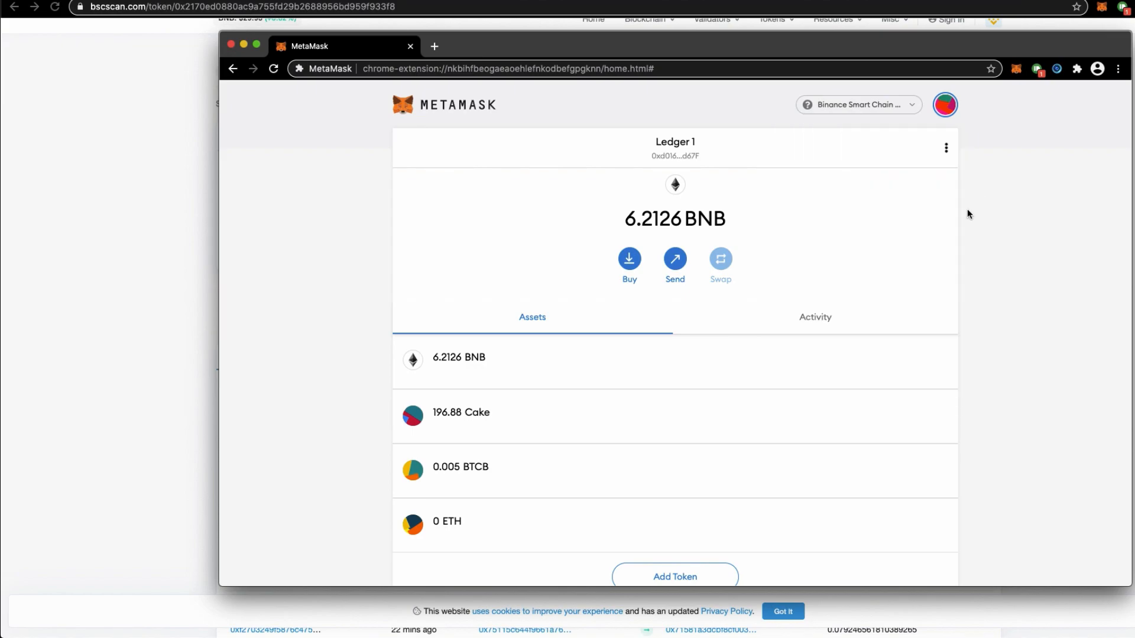
left_click(673, 156)
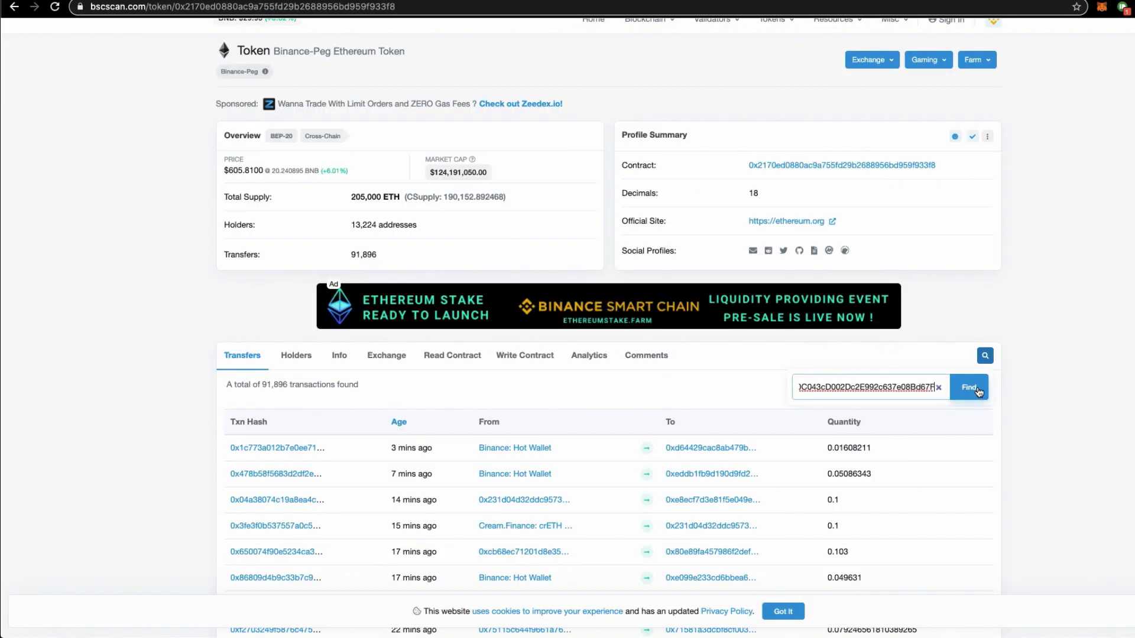
left_click(968, 387)
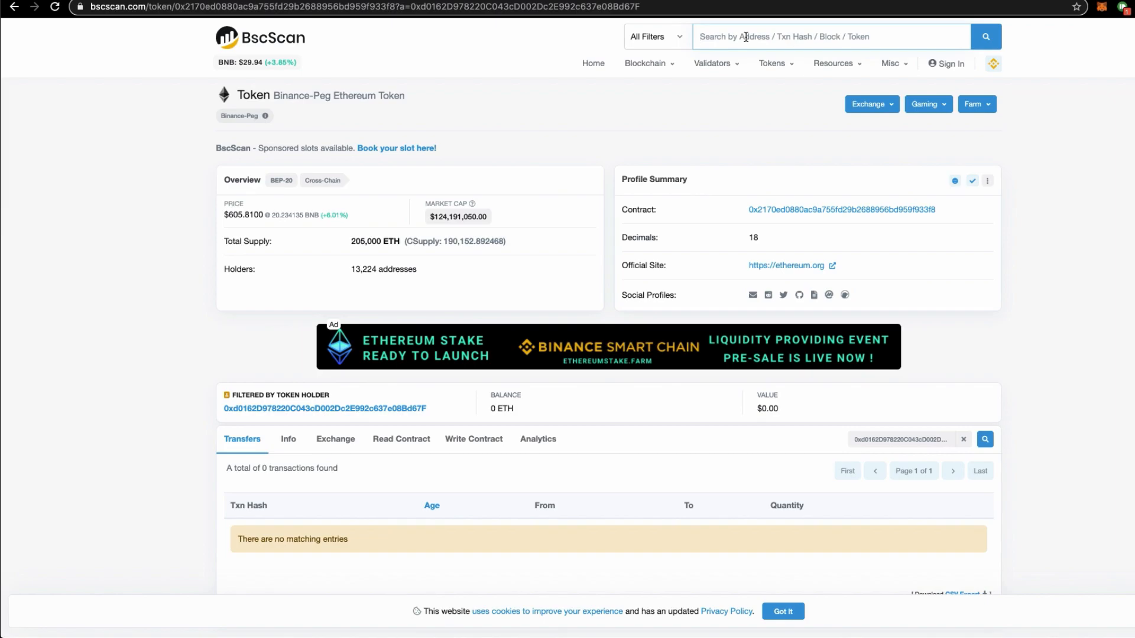
- Search 'bitcoin' and go to the Binance-Peg BTCB Token page
type("bitcoin")
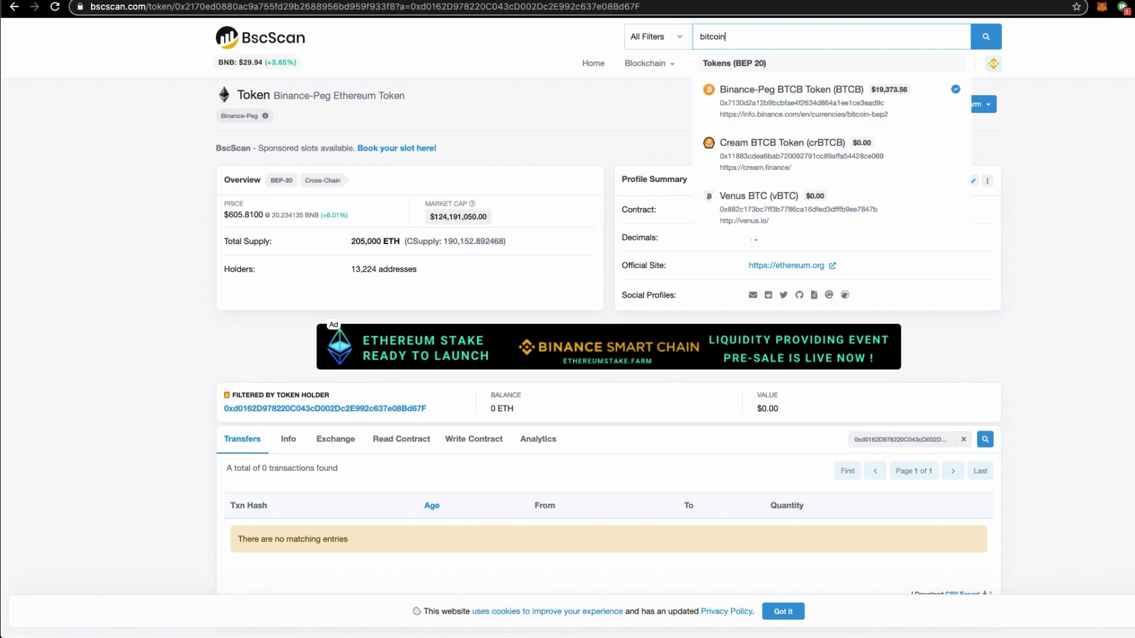
left_click(791, 88)
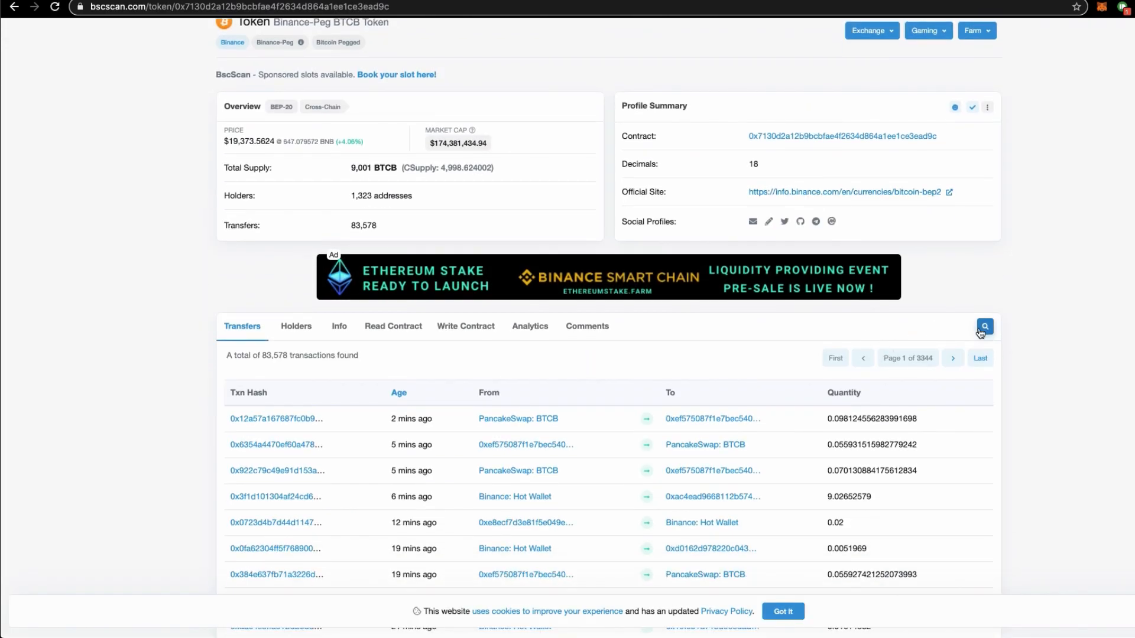
mouse_move(812, 336)
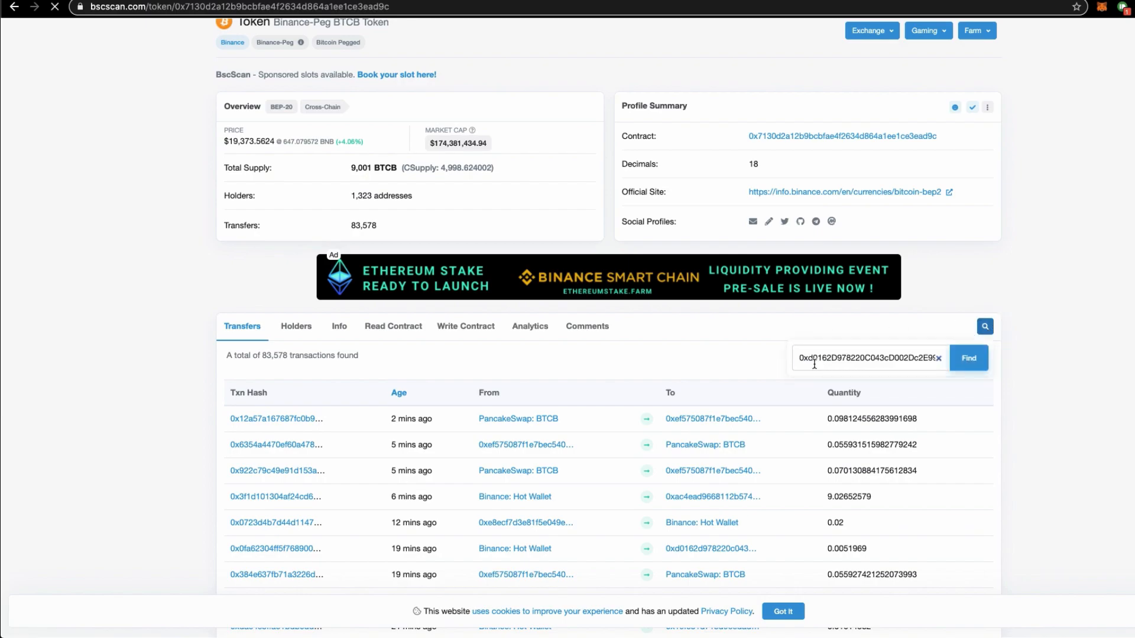
- Filter BTCB transfers by the wallet address and select the incoming 0.0051969 BTCB transfer
left_click(968, 356)
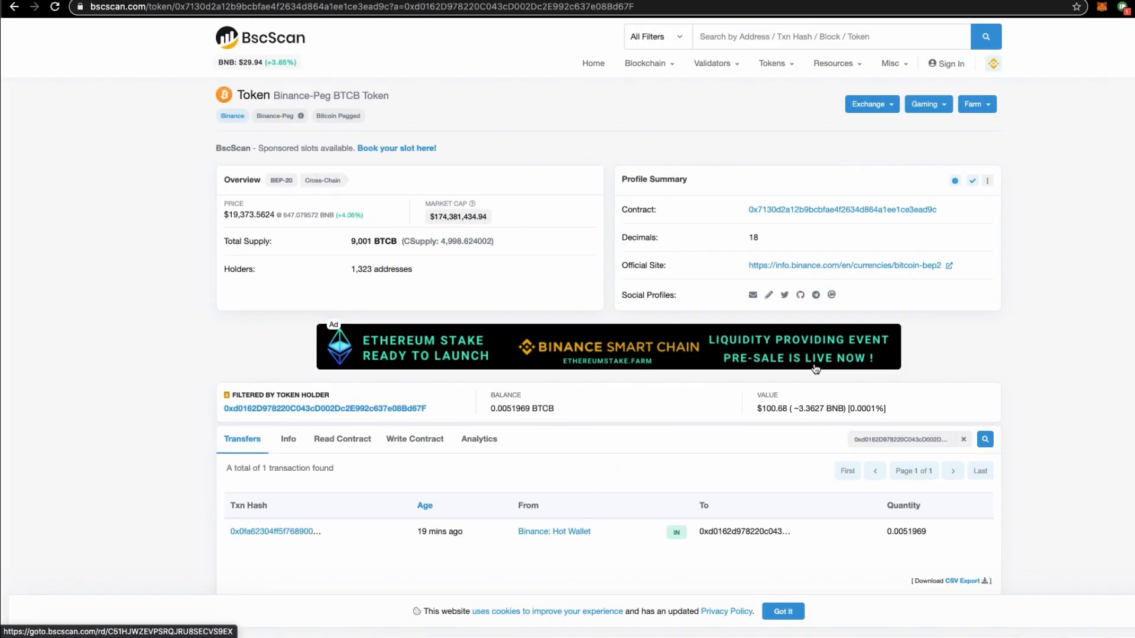
scroll("down", 3)
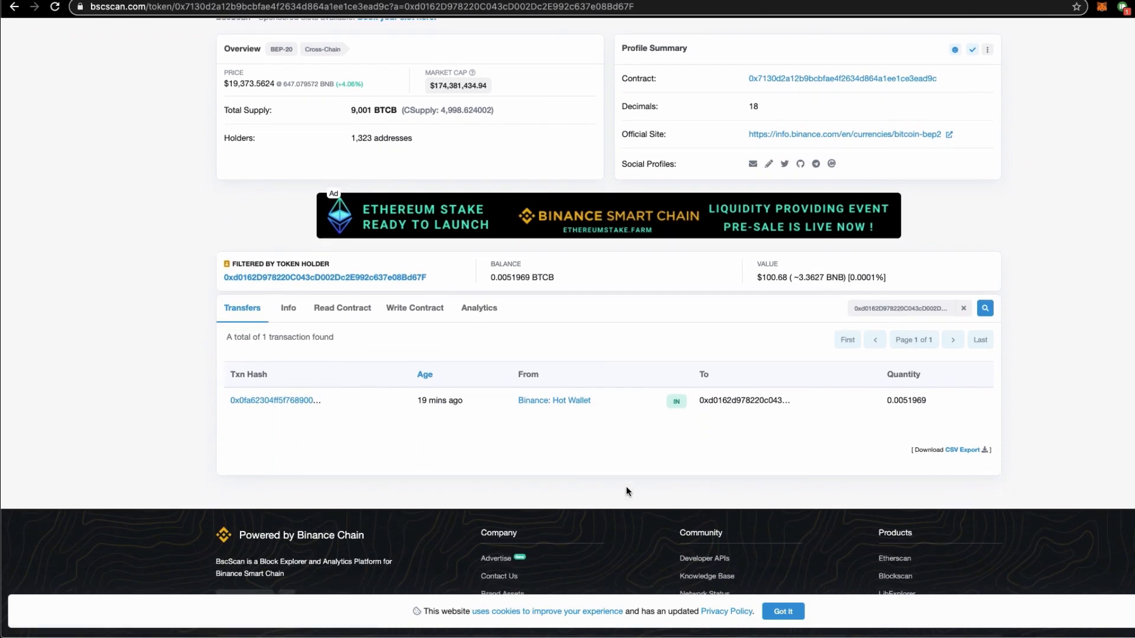
left_click(273, 401)
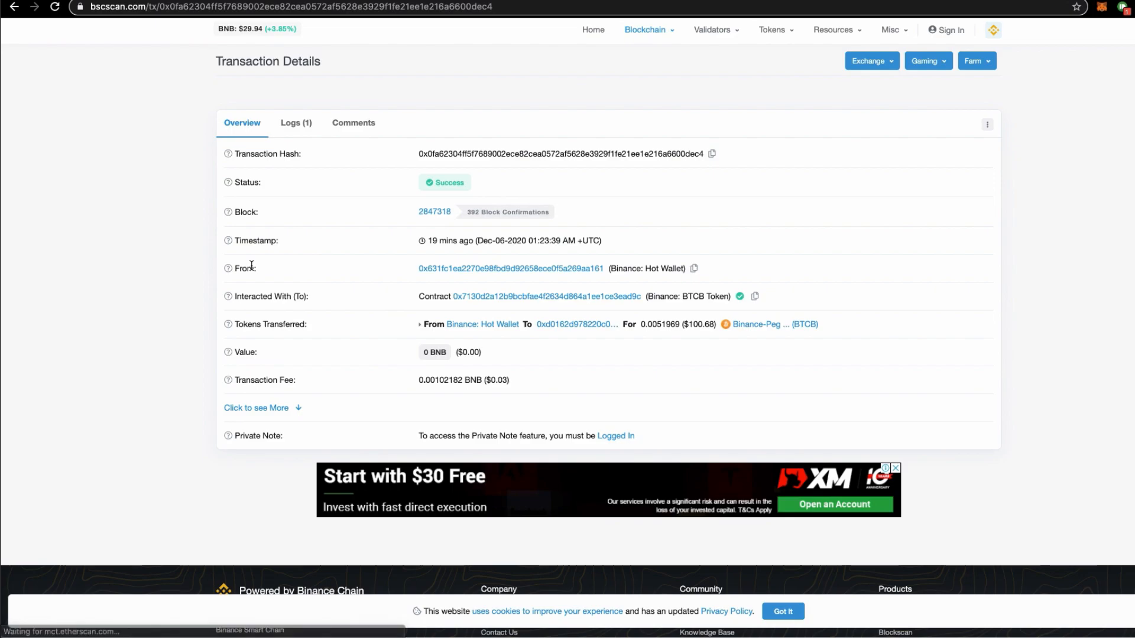
- Review the transaction details confirming 0.0051969 BTCB received from Binance: Hot Wallet
scroll("down", 3)
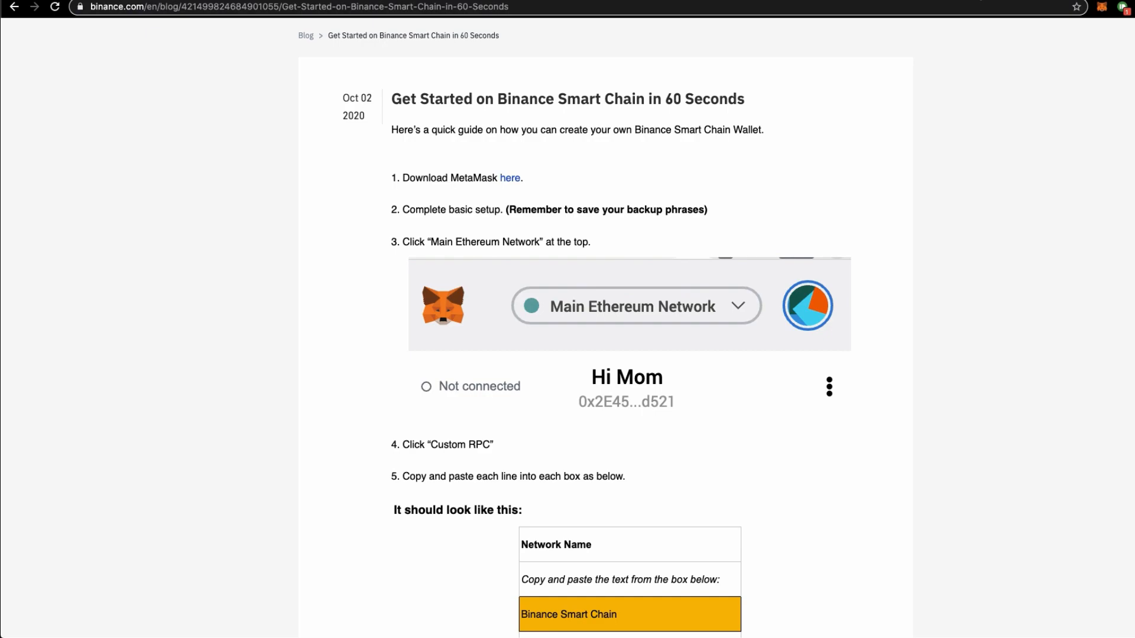
mouse_move(806, 183)
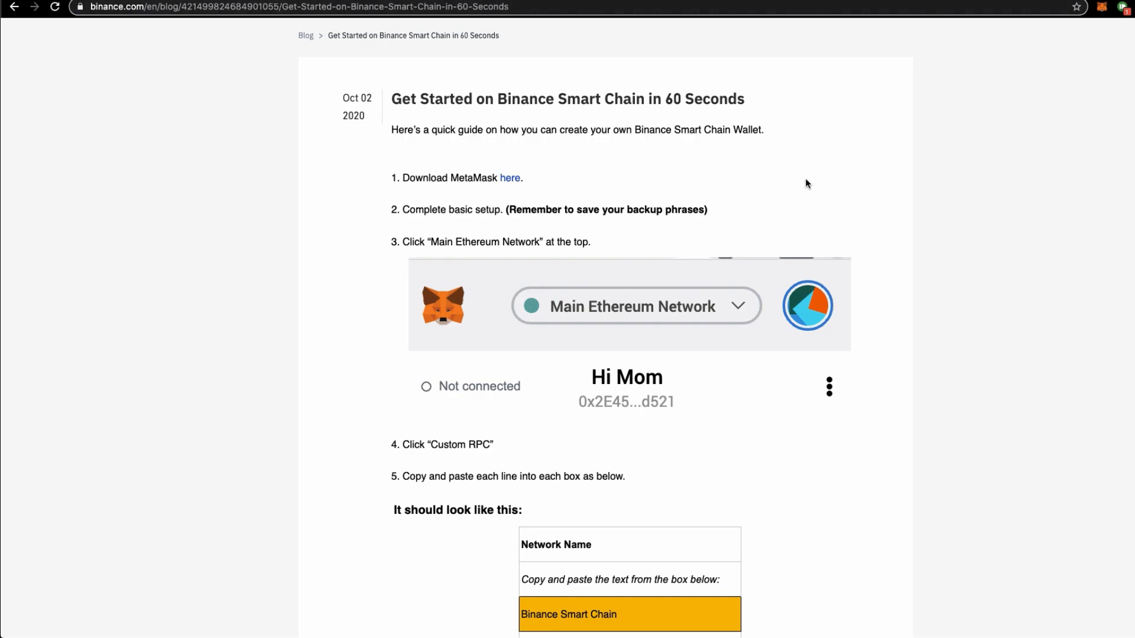